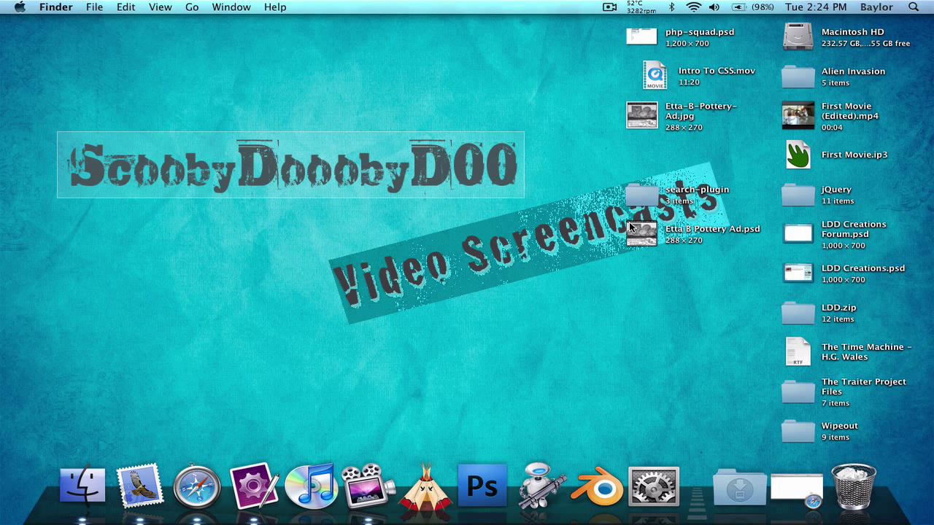
{"action": "mouse_move", "coordinate": [808, 363]}
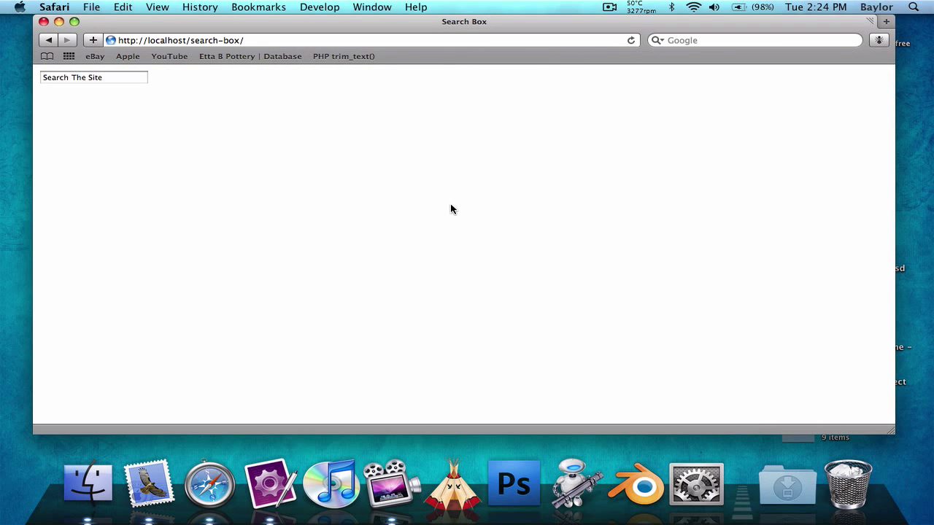
{"action": "mouse_move", "coordinate": [470, 213]}
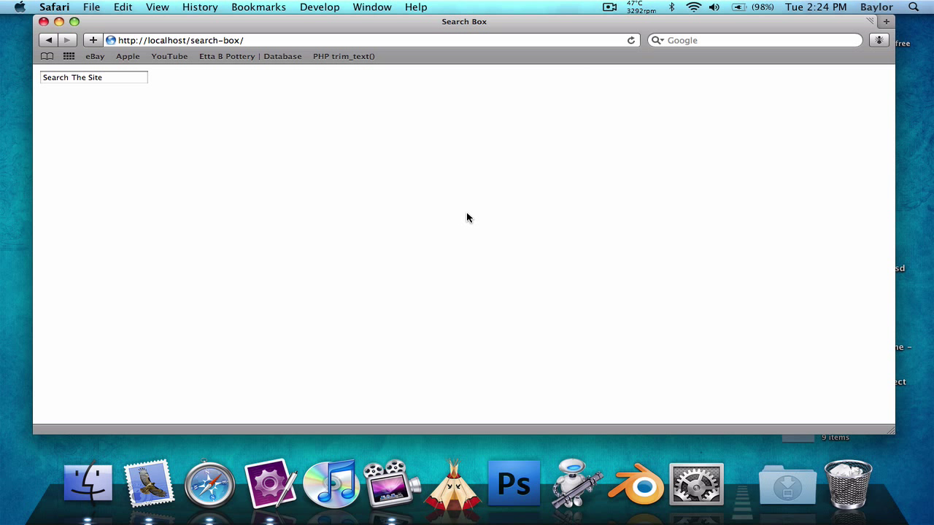
{"action": "mouse_move", "coordinate": [406, 219]}
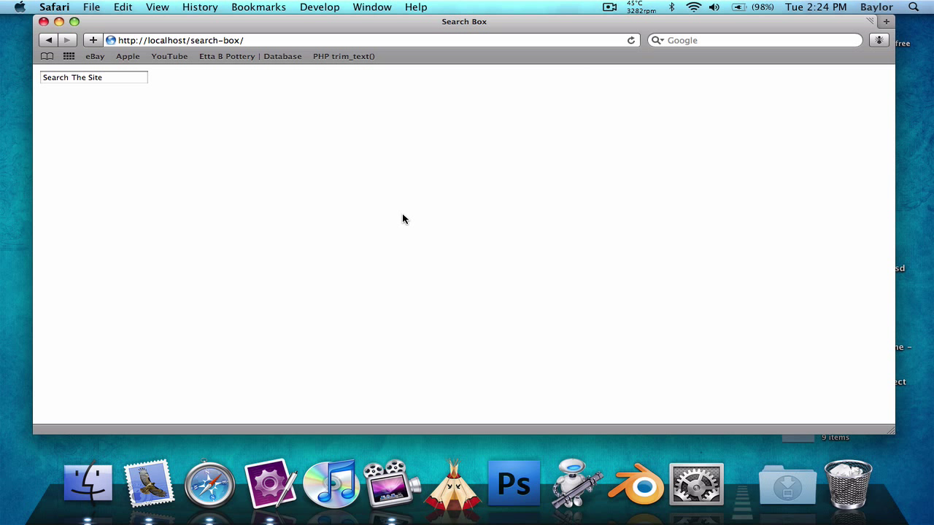
{"action": "mouse_move", "coordinate": [400, 222]}
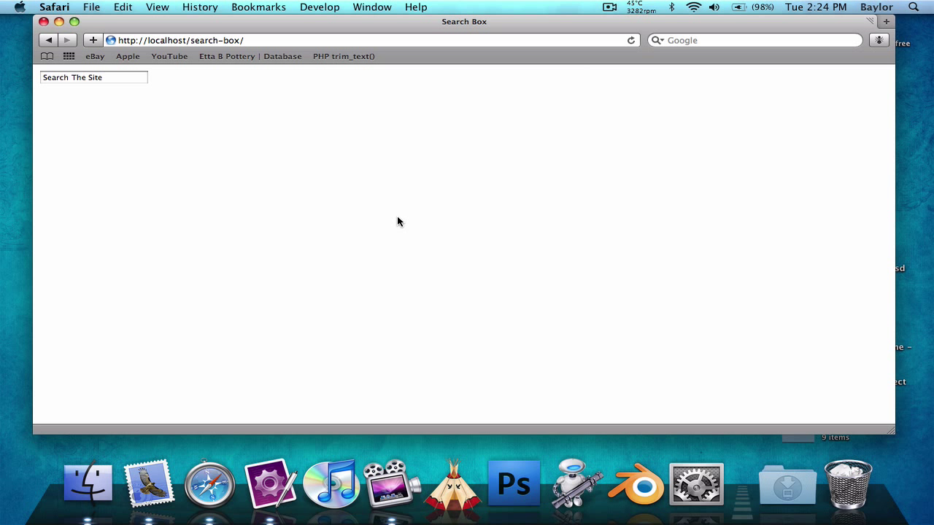
{"action": "mouse_move", "coordinate": [324, 171]}
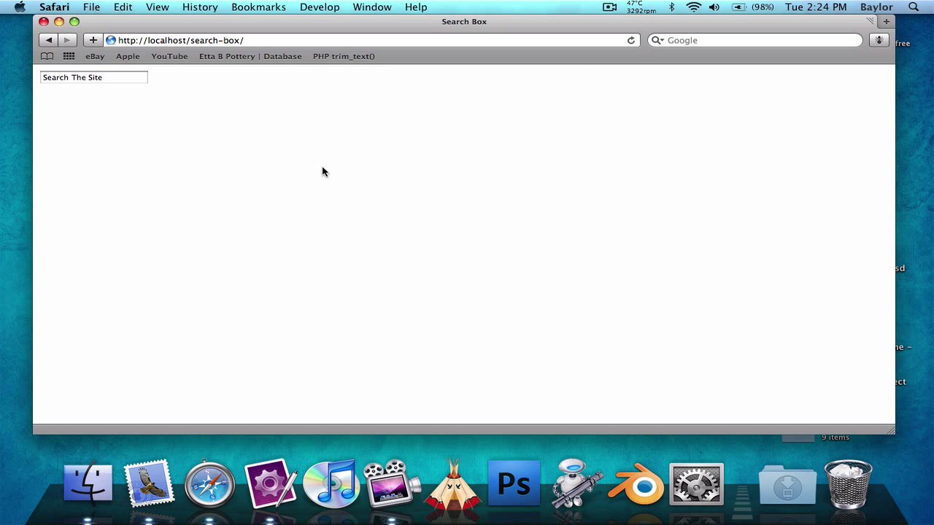
{"action": "mouse_move", "coordinate": [324, 178]}
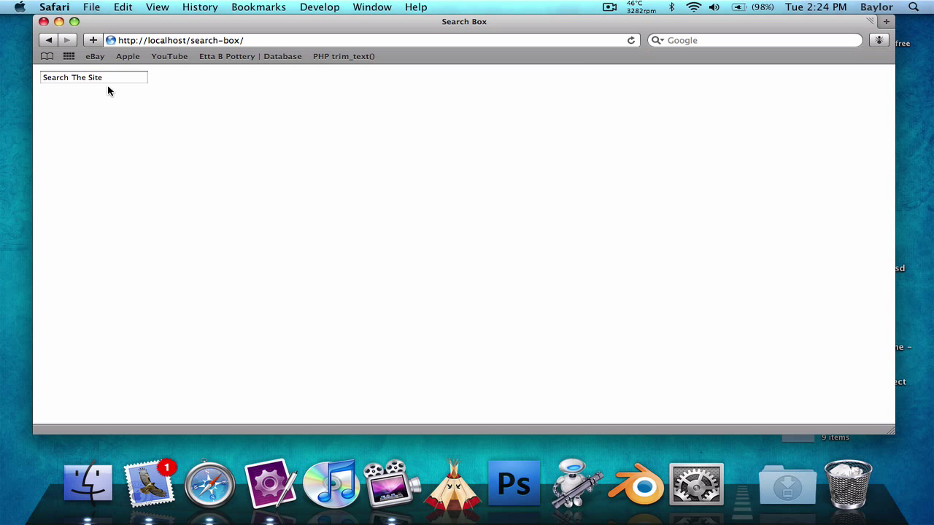
{"action": "left_click", "coordinate": [94, 79]}
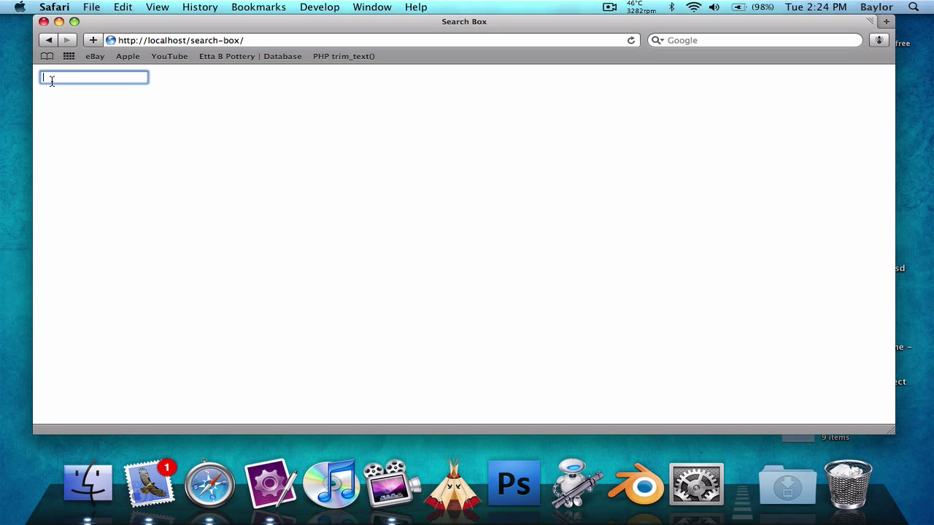
{"action": "mouse_move", "coordinate": [146, 117]}
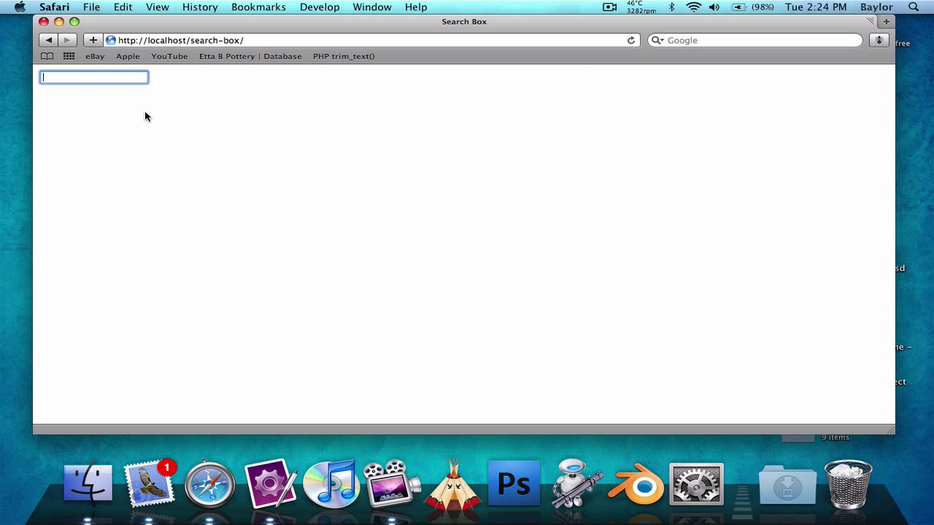
{"action": "type", "text": "Search The Site"}
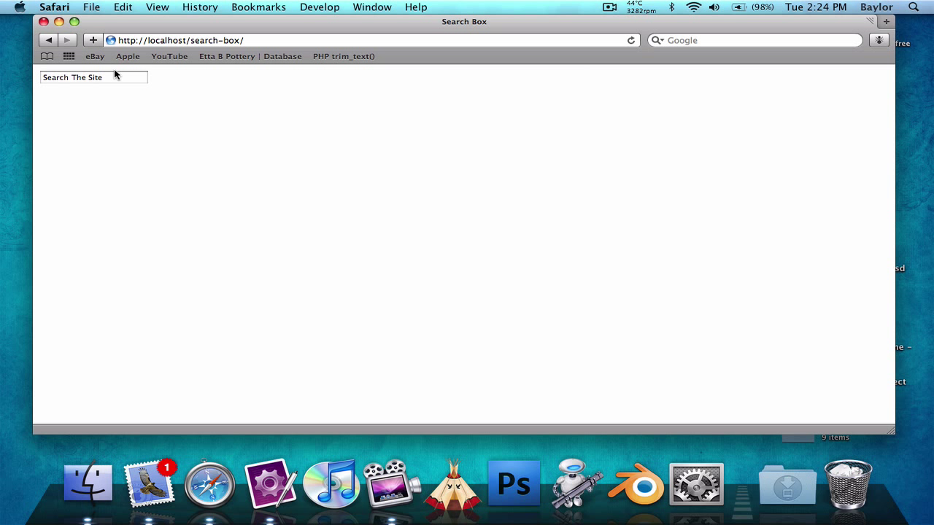
{"action": "left_click", "coordinate": [90, 79]}
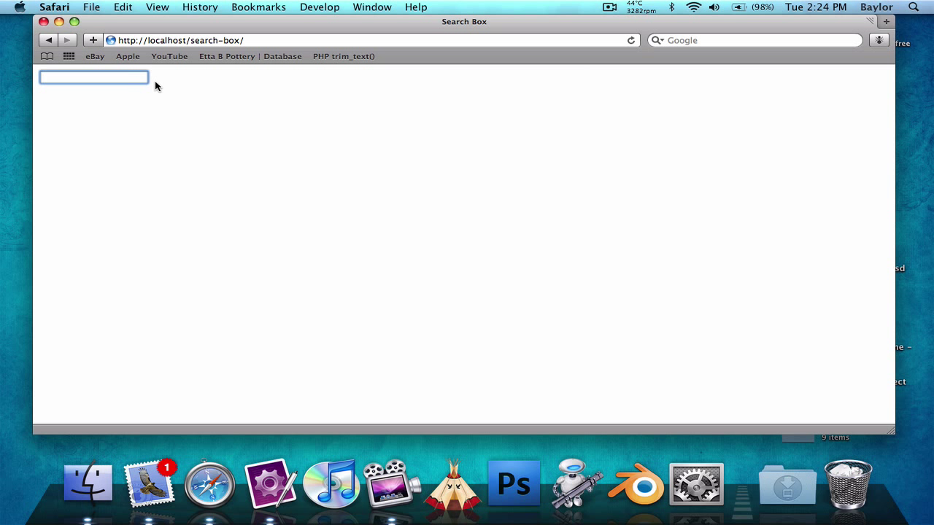
{"action": "type", "text": "random"}
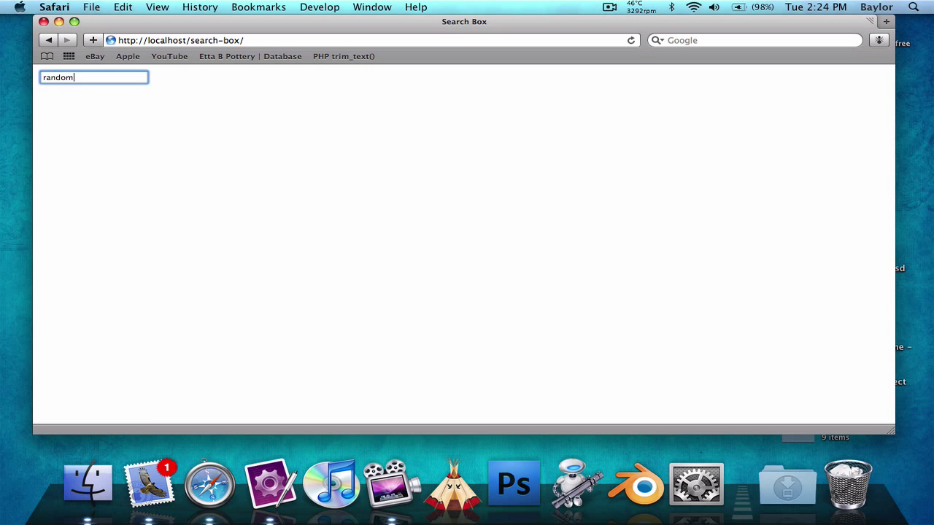
{"action": "type", "text": "text"}
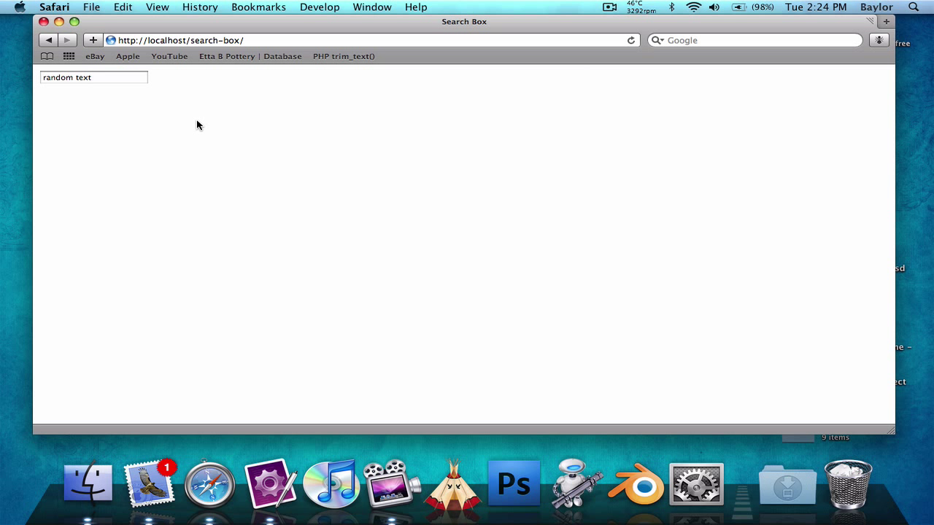
{"action": "left_click", "coordinate": [93, 77]}
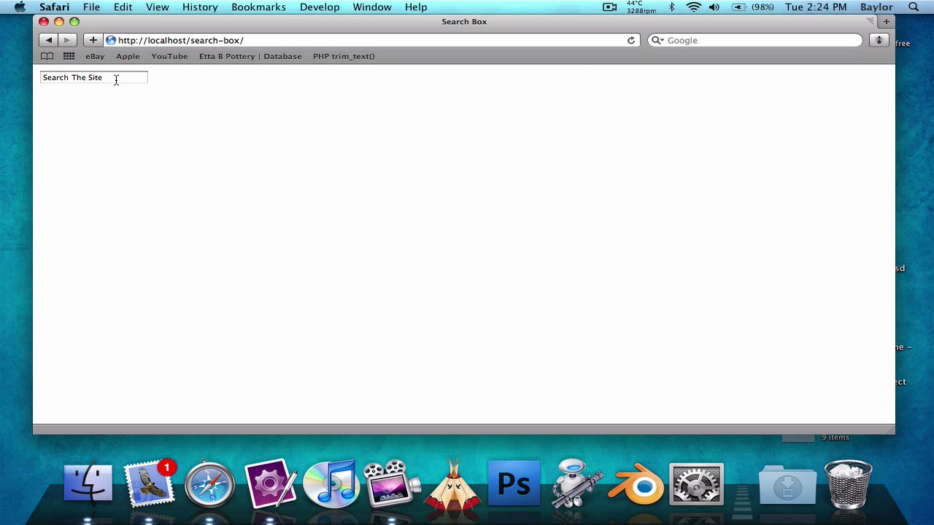
{"action": "mouse_move", "coordinate": [159, 385]}
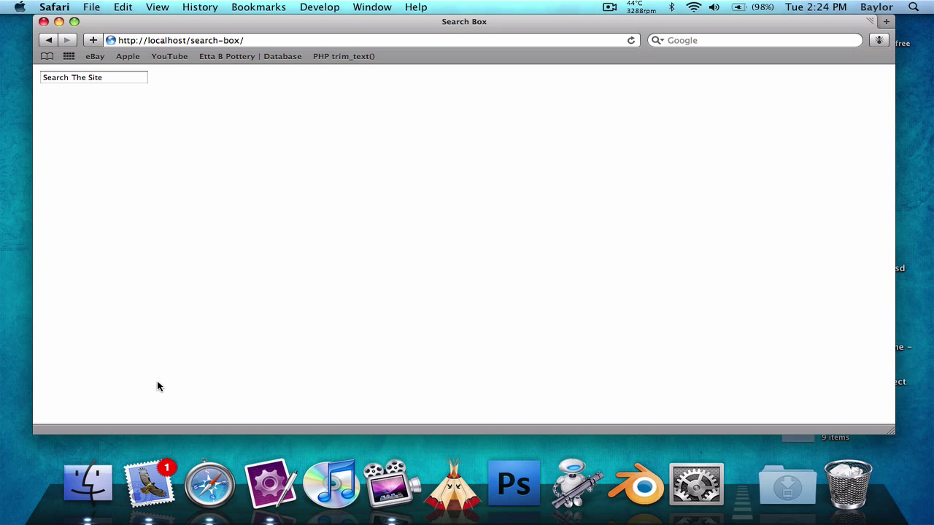
{"action": "left_click", "coordinate": [88, 482]}
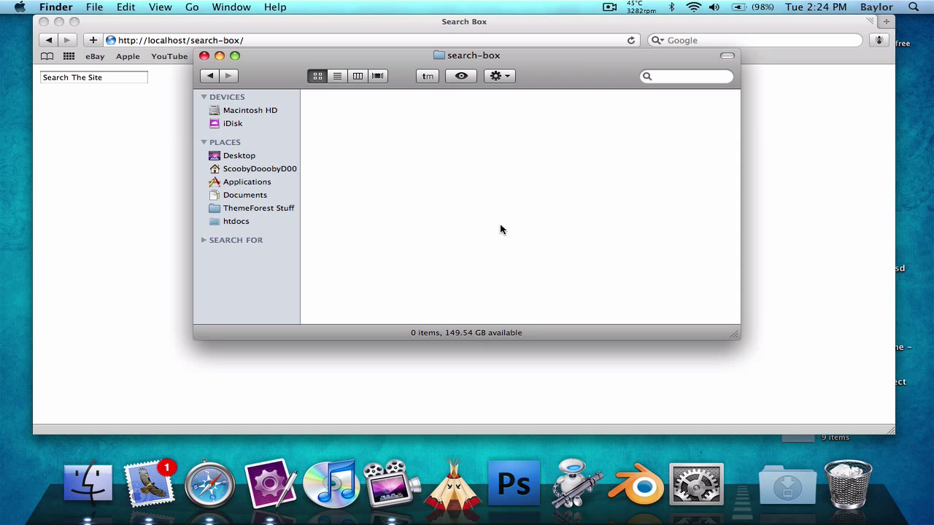
{"action": "mouse_move", "coordinate": [581, 80]}
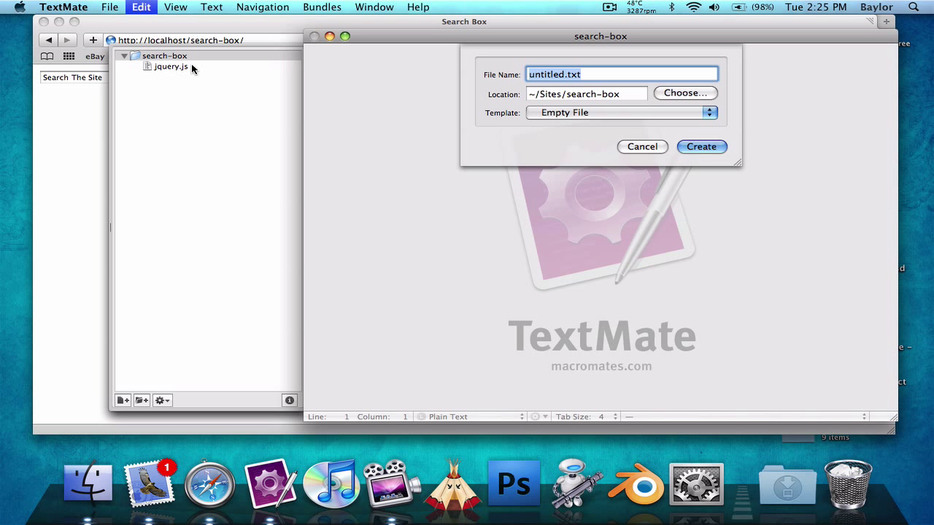
- Create index.html from an HTML template in the search-box project
{"action": "type", "text": "inde"}
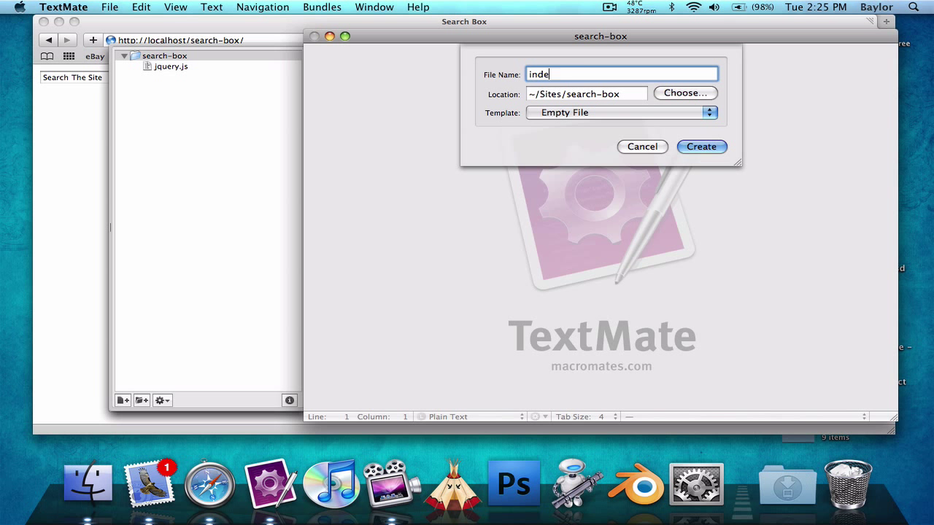
{"action": "type", "text": "x.html"}
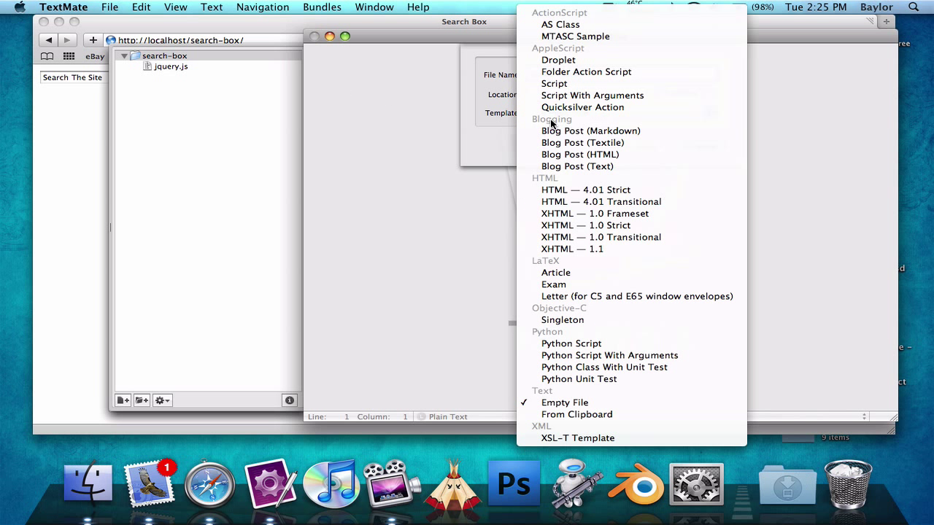
{"action": "left_click", "coordinate": [573, 190]}
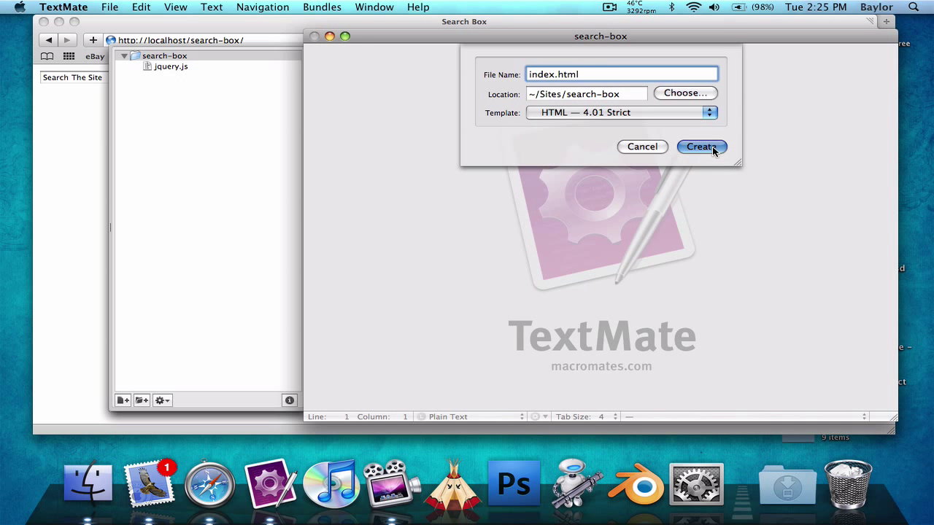
{"action": "left_click", "coordinate": [700, 146]}
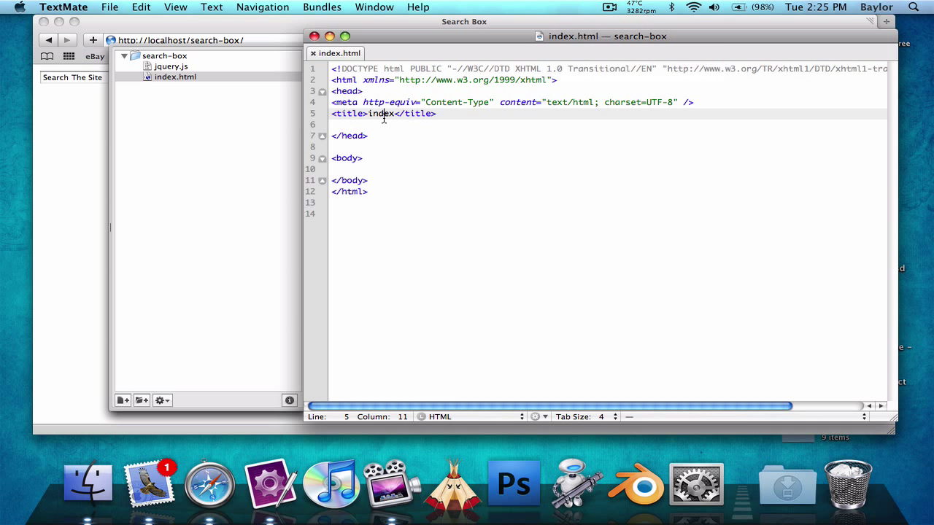
- Title the page Search Box and add <input type="text" class="search" /> to the body
{"action": "type", "text": "Search Box"}
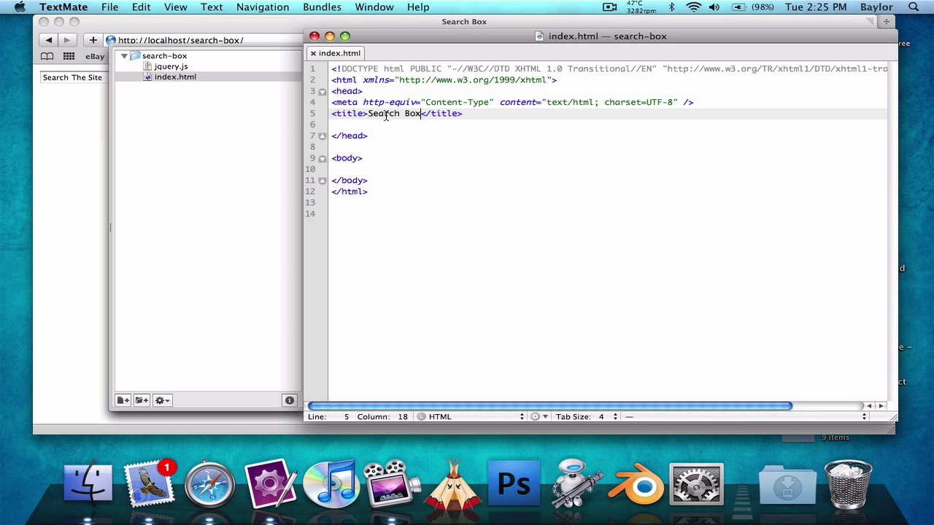
{"action": "type", "text": "<sc"}
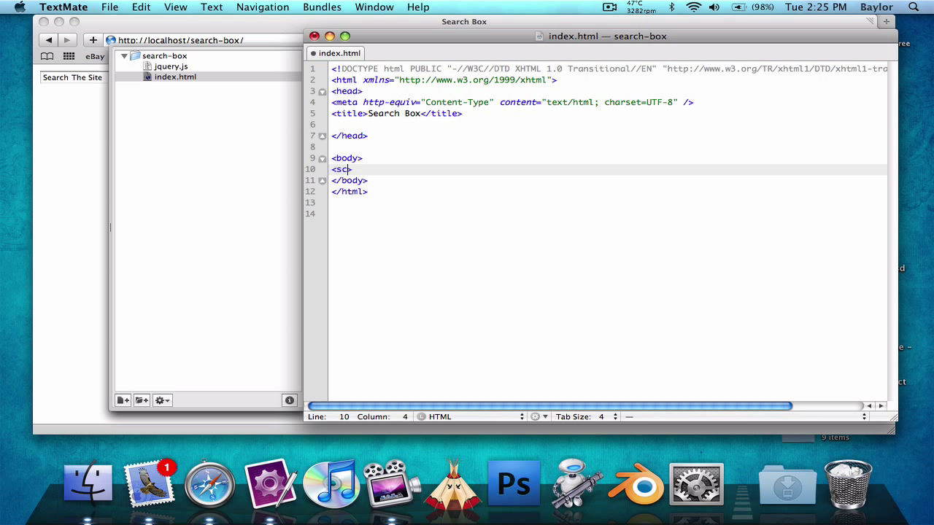
{"action": "type", "text": "input type=\"text"}
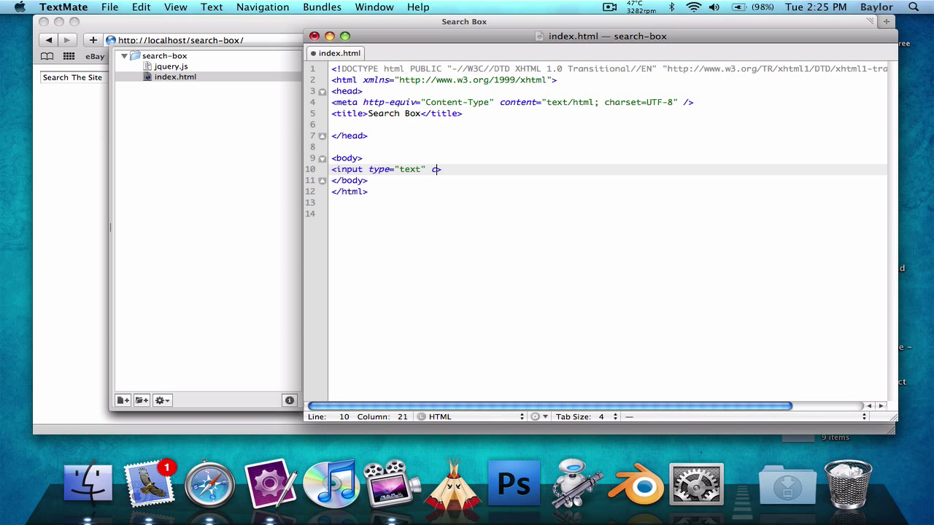
{"action": "type", "text": "lass=\"\""}
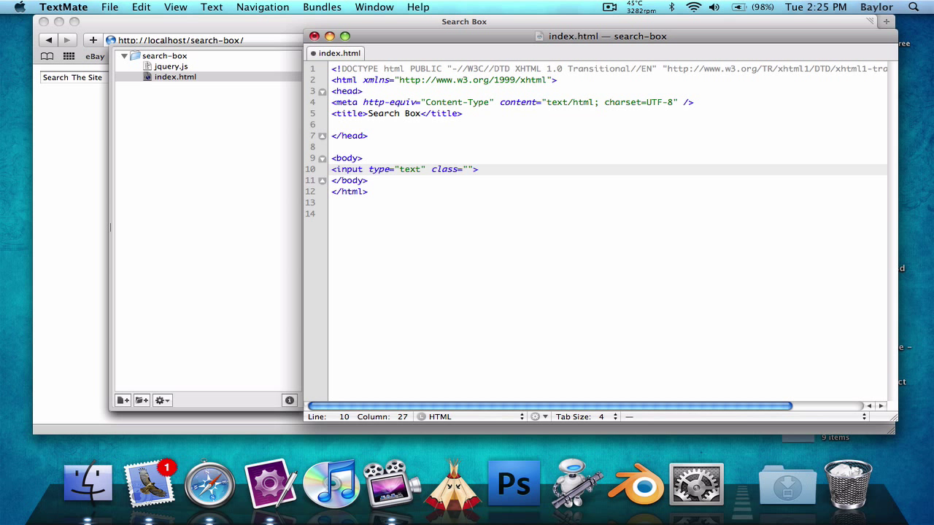
{"action": "type", "text": "searc"}
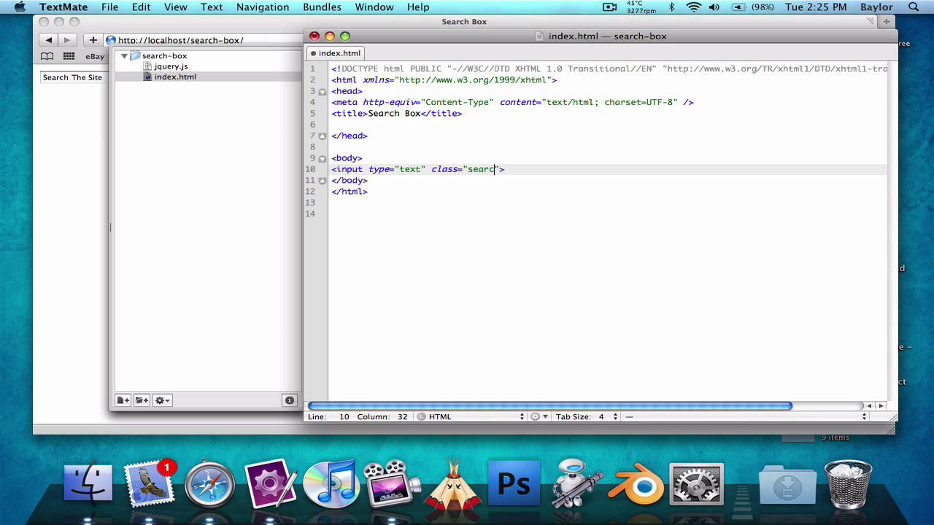
{"action": "type", "text": "h"}
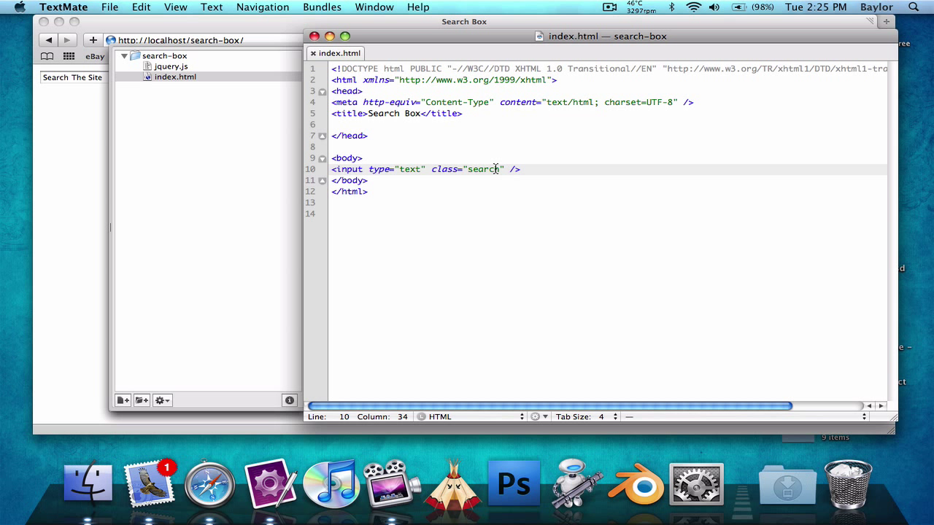
{"action": "mouse_move", "coordinate": [493, 166]}
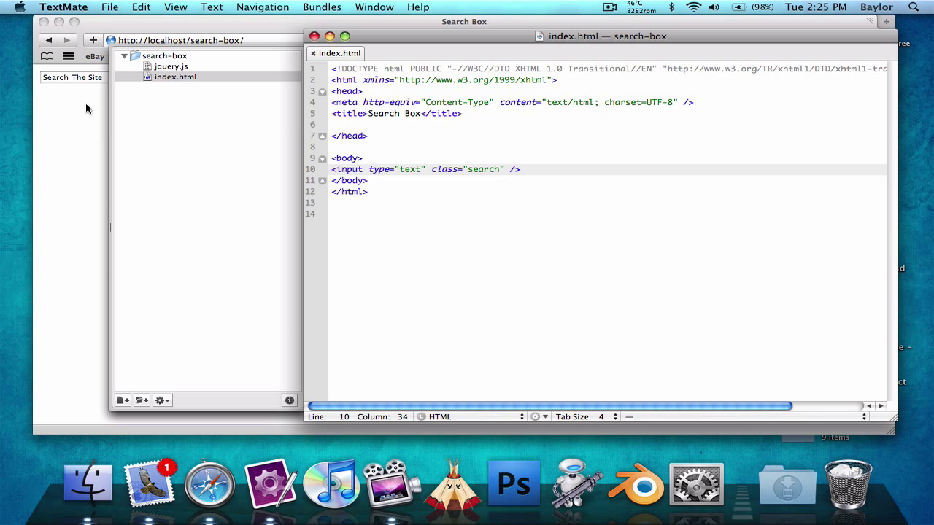
- Focus the Search The Site input in Safari to test it, then return to index.html
{"action": "left_click", "coordinate": [210, 490]}
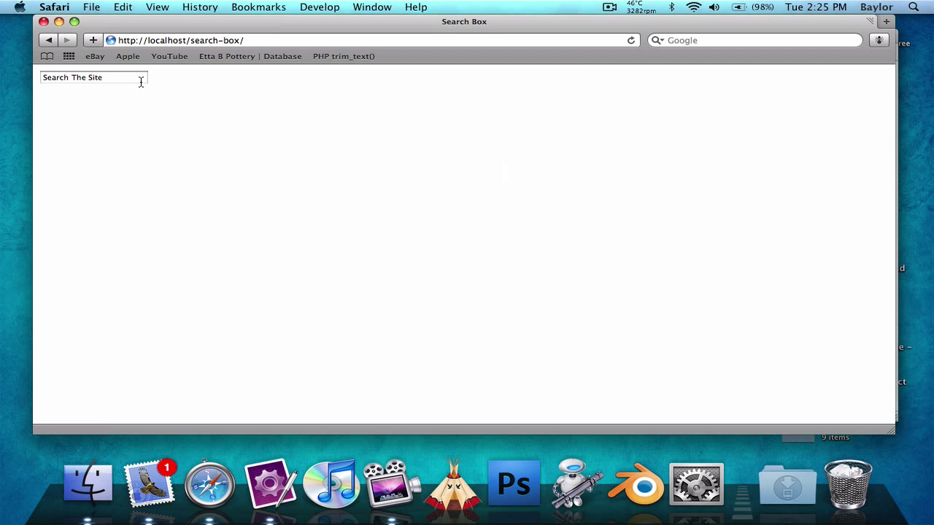
{"action": "mouse_move", "coordinate": [138, 78]}
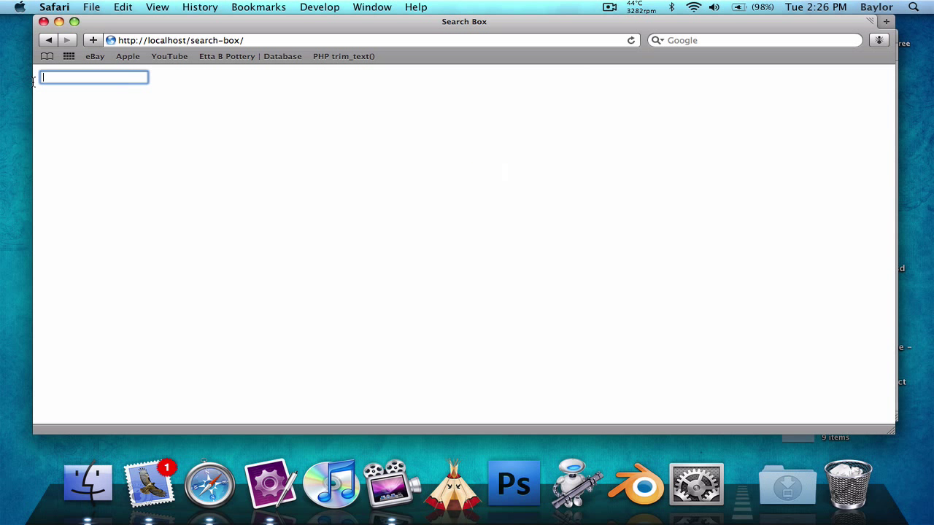
{"action": "left_click", "coordinate": [269, 484]}
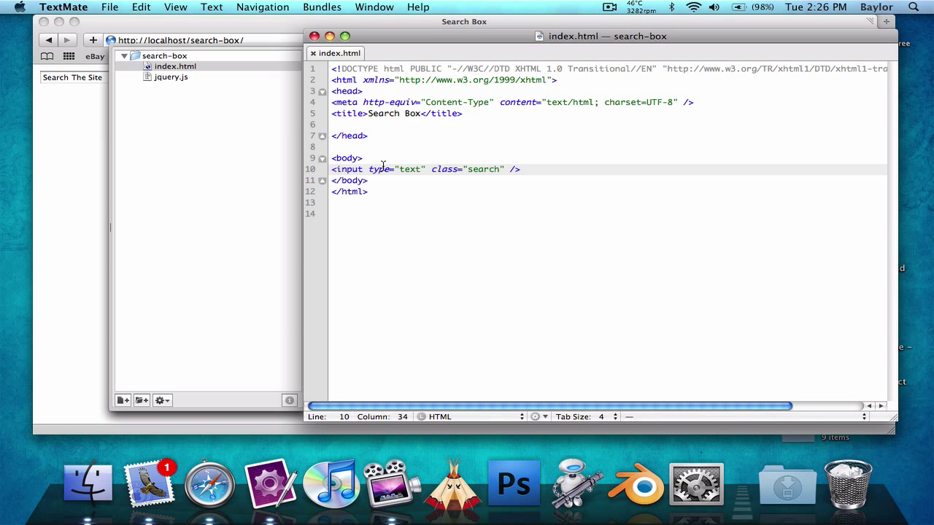
{"action": "mouse_move", "coordinate": [518, 157]}
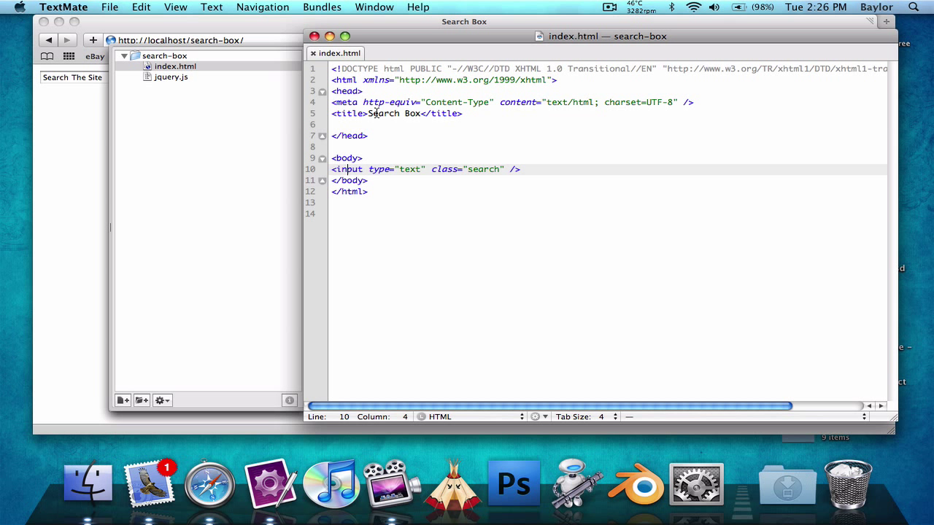
- Add a <script src="jquery.js"> tag to the head of index.html
{"action": "type", "text": "<script src=\"jquery.js\" type=\"text/javascript\" charset=\"utf-8\"></script>"}
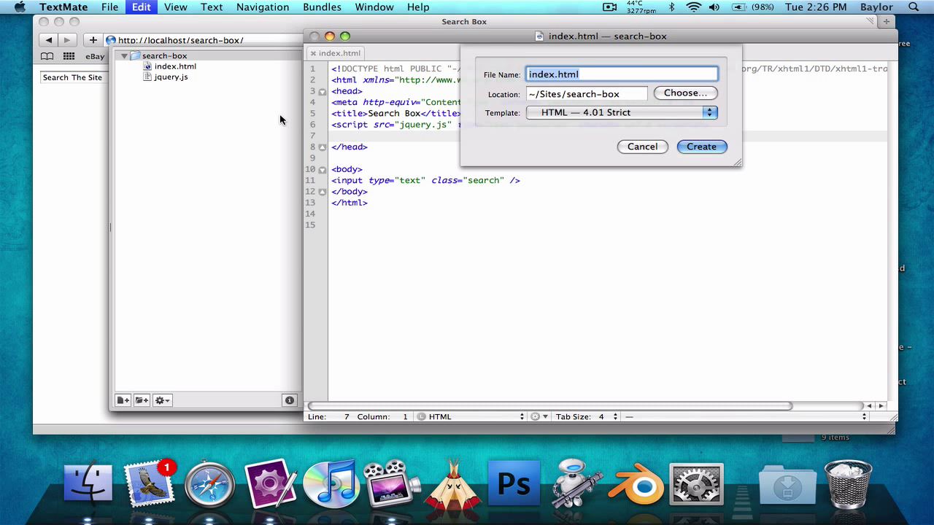
- Create an empty file named jquery.searchText.js in the project
{"action": "type", "text": "j"}
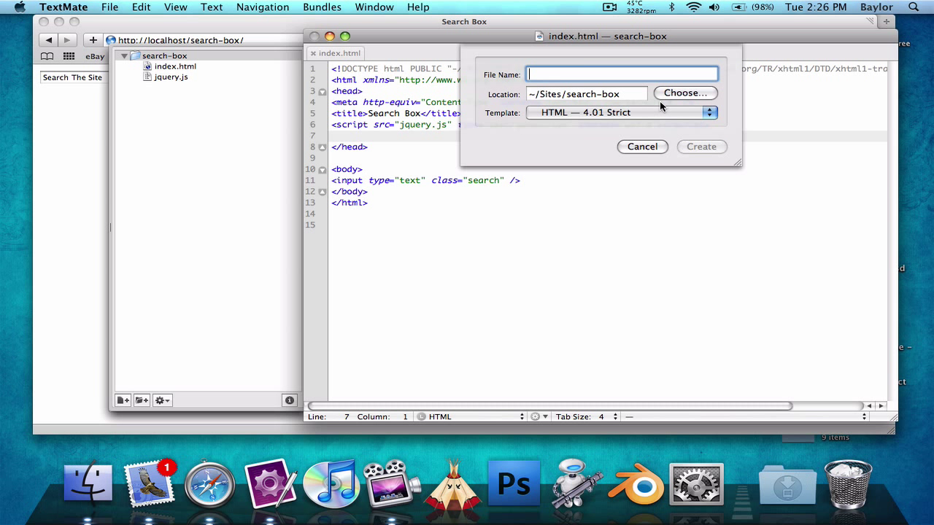
{"action": "type", "text": "jquery."}
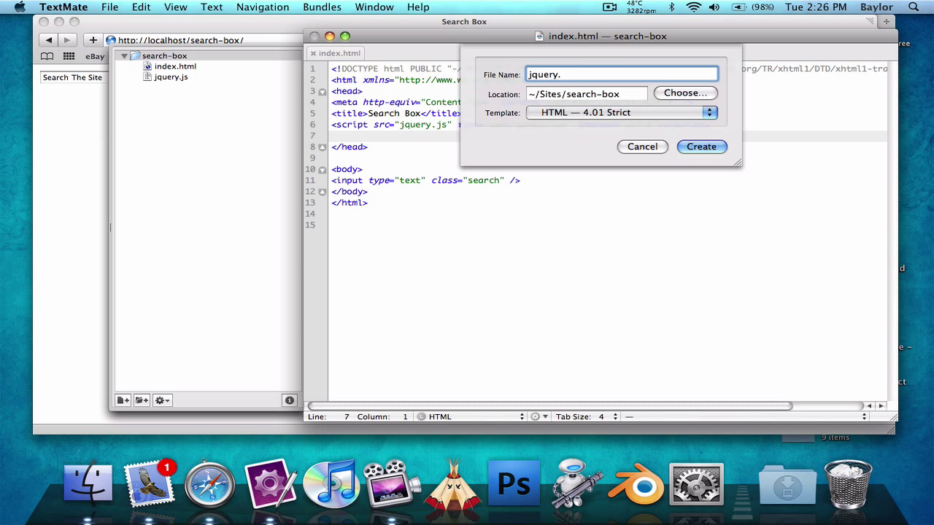
{"action": "type", "text": "searchT"}
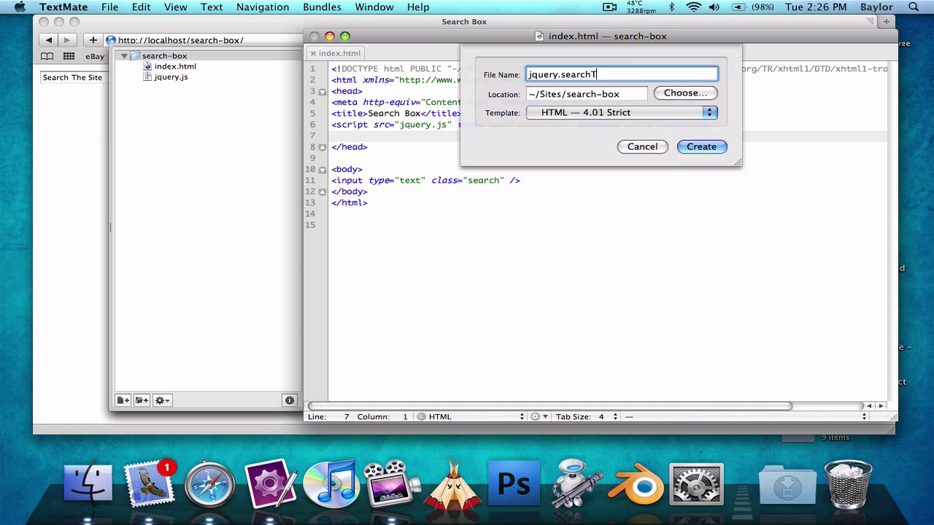
{"action": "type", "text": "ext.js"}
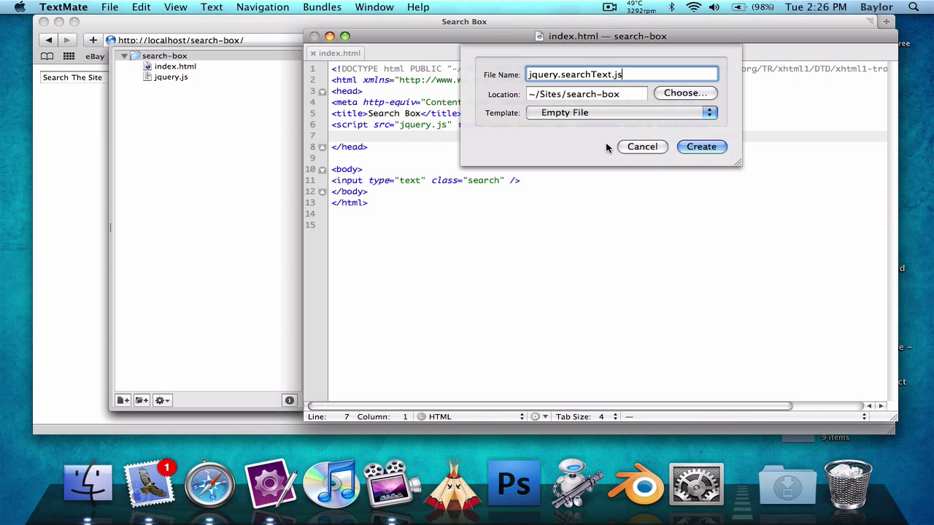
{"action": "left_click", "coordinate": [700, 146]}
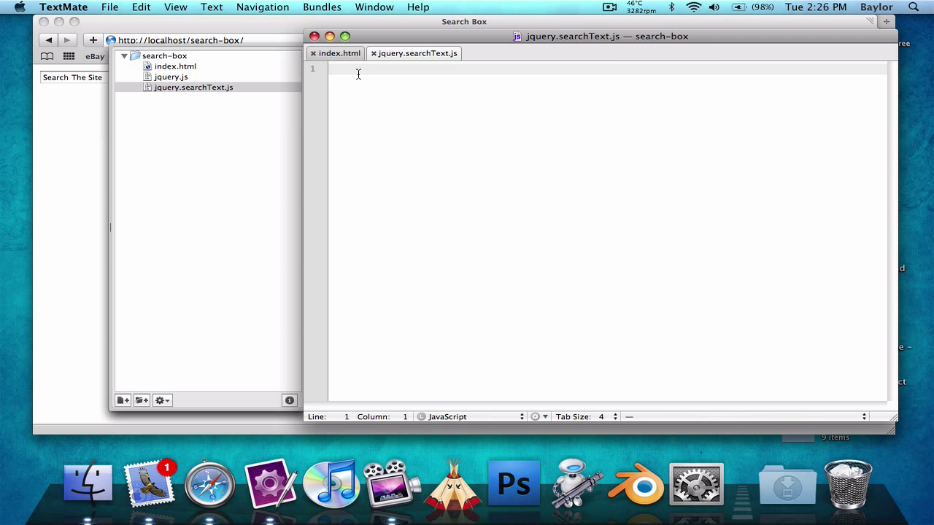
- Link jquery.searchText.js in index.html and define jQuery.fn.searchText = function(options) { };
{"action": "left_click", "coordinate": [335, 52]}
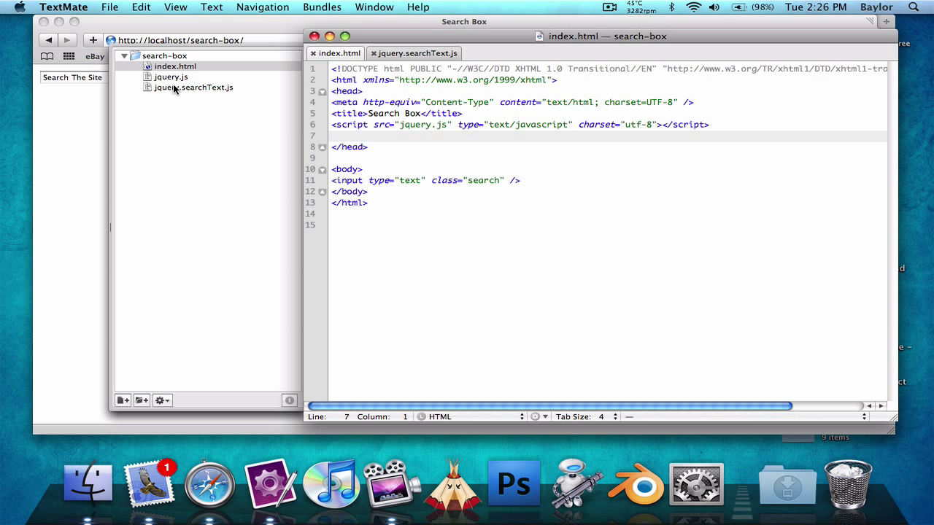
{"action": "type", "text": "<script src=\"jquery.searchText.js\" type=\"text/javascript\" charset=\"utf-8\"></script>"}
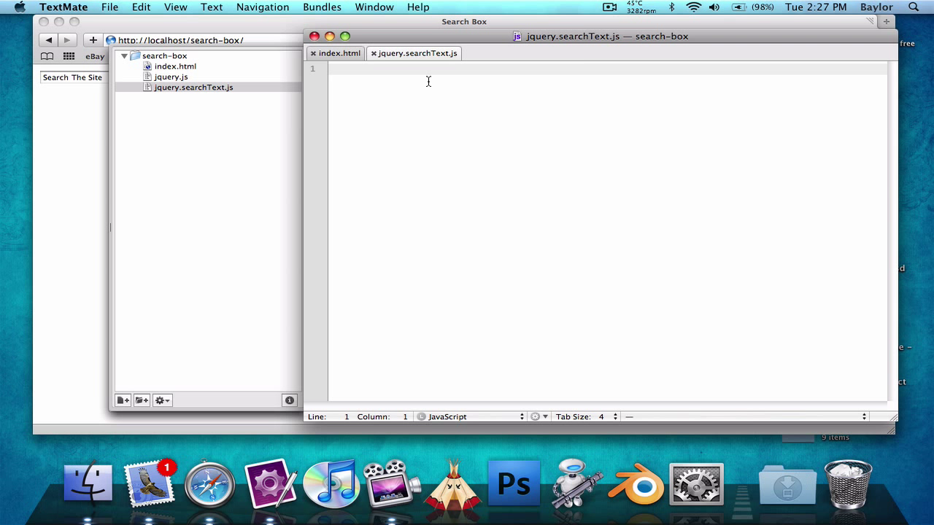
{"action": "type", "text": "jQuery"}
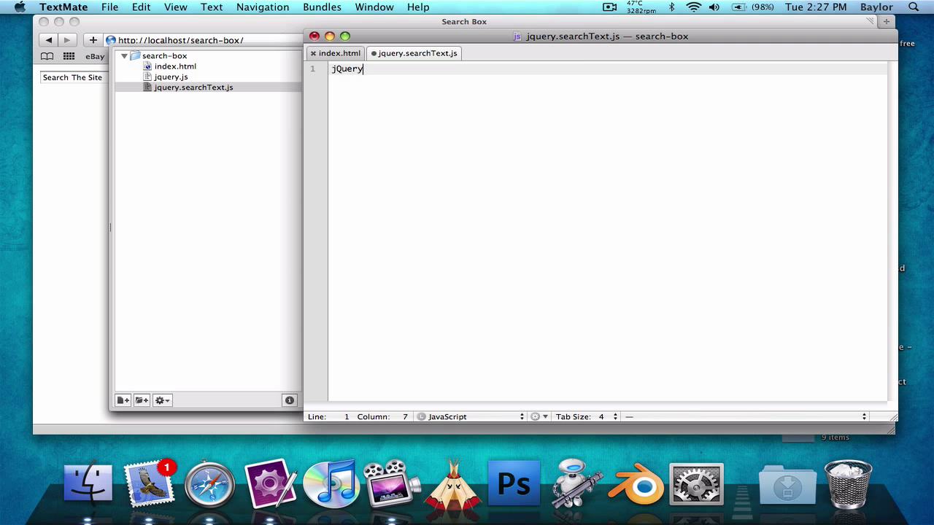
{"action": "type", "text": ".fn."}
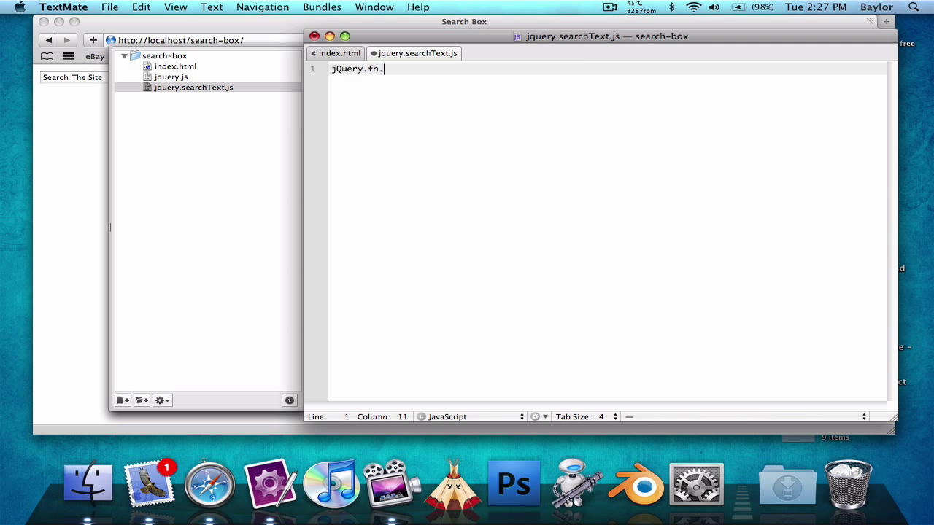
{"action": "mouse_move", "coordinate": [233, 93]}
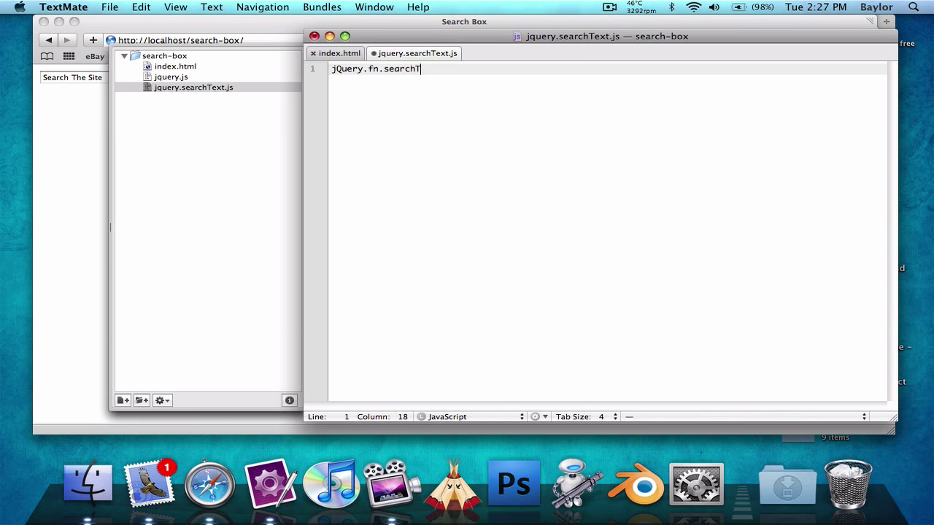
{"action": "type", "text": "ext"}
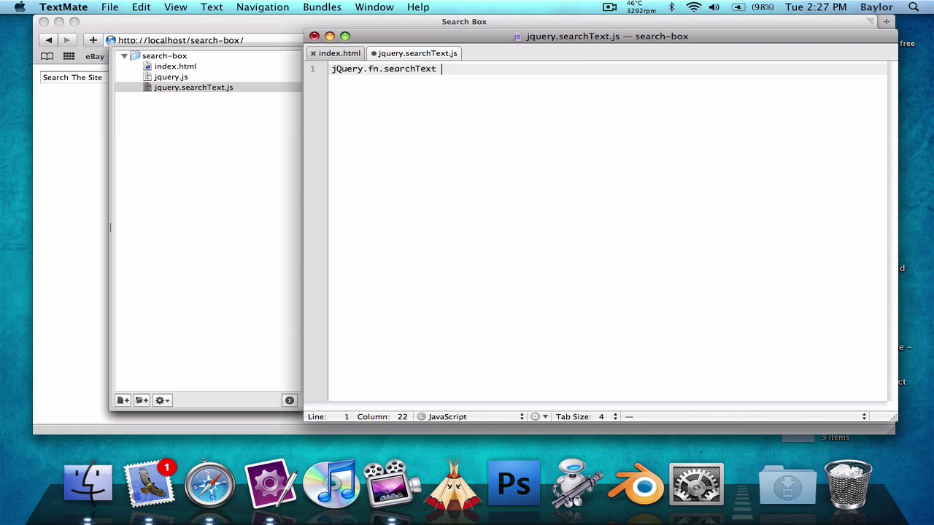
{"action": "type", "text": "= function()"}
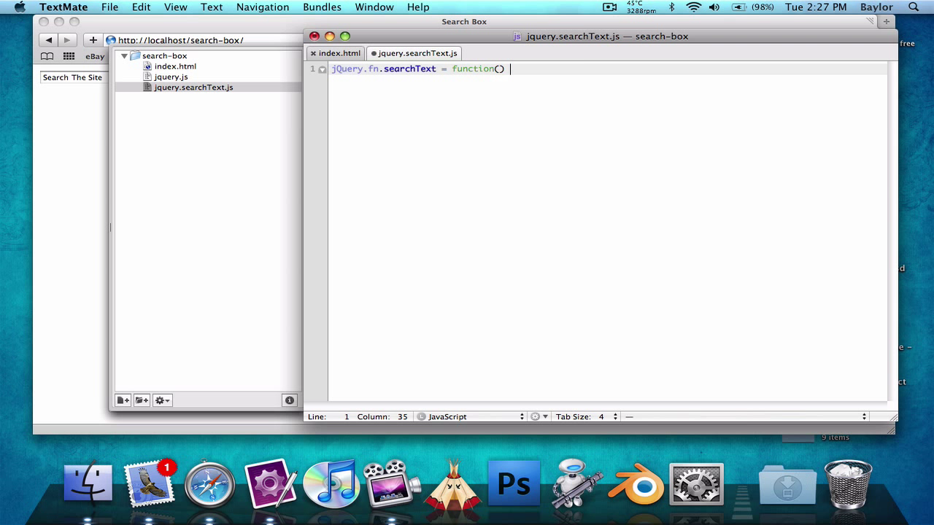
{"action": "type", "text": "{"}
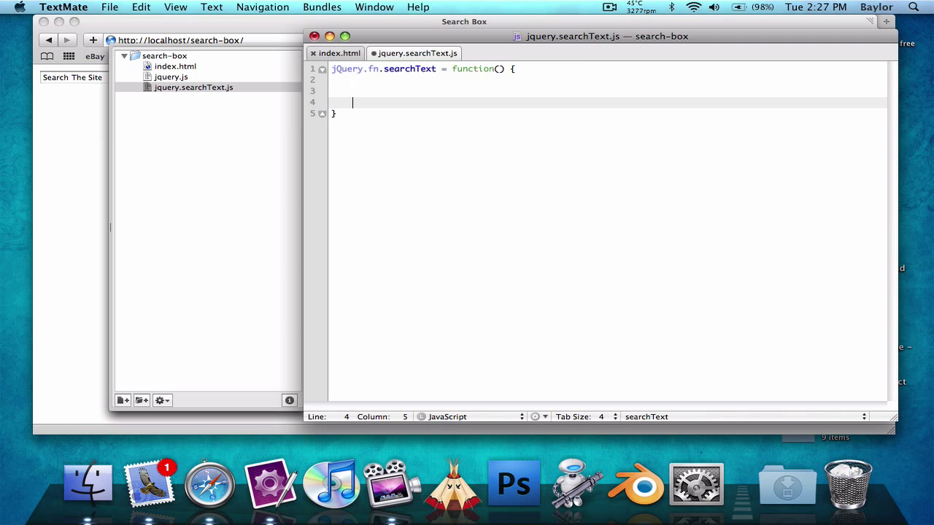
{"action": "type", "text": ";"}
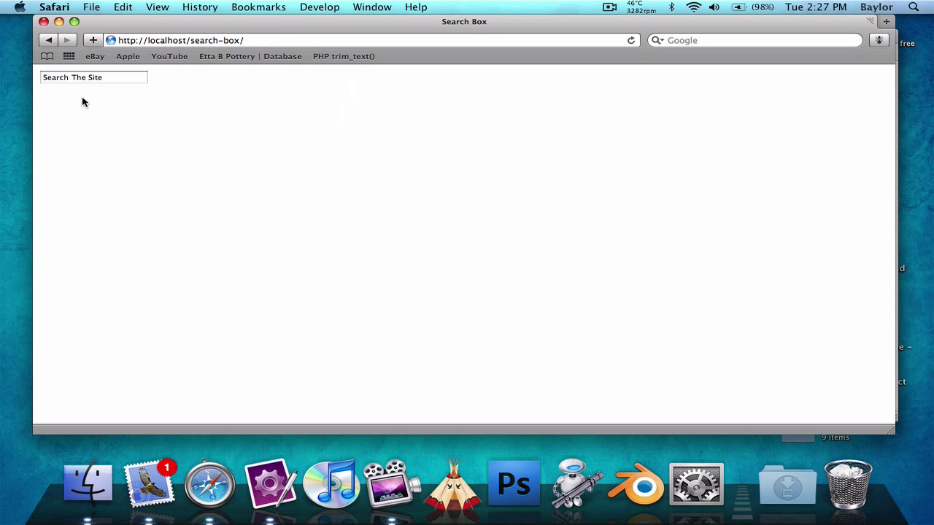
{"action": "mouse_move", "coordinate": [113, 82]}
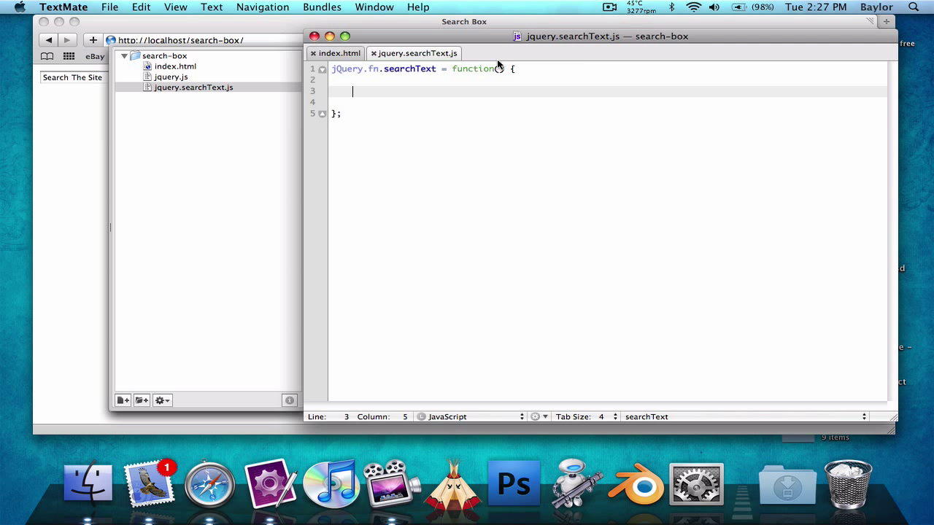
{"action": "mouse_move", "coordinate": [502, 70]}
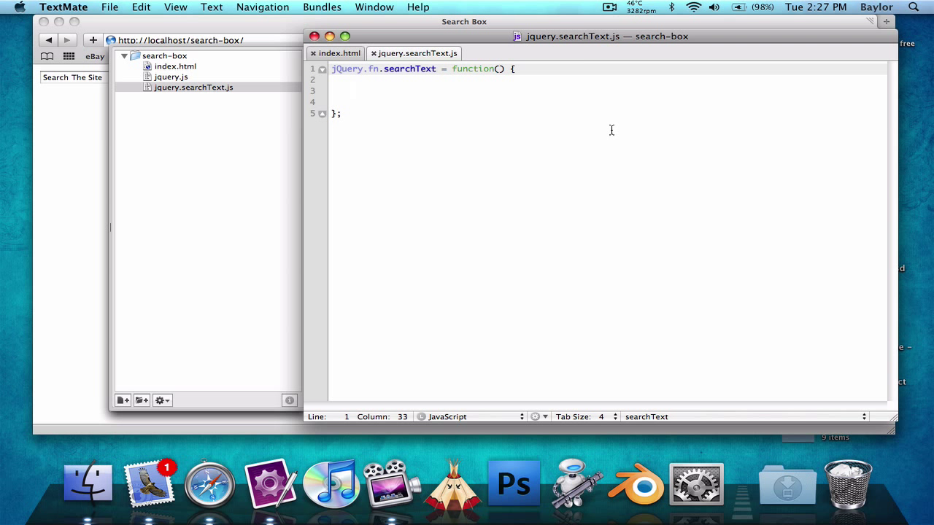
{"action": "type", "text": "option"}
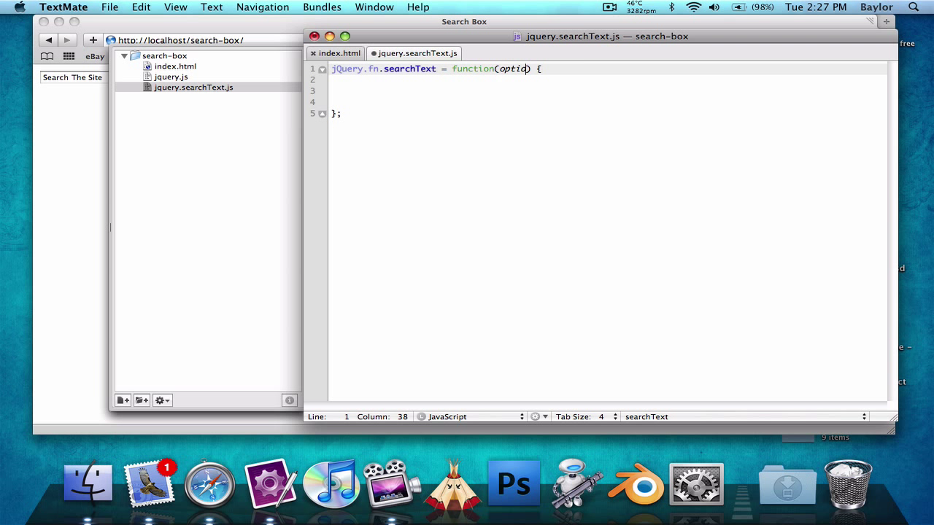
{"action": "type", "text": "ns"}
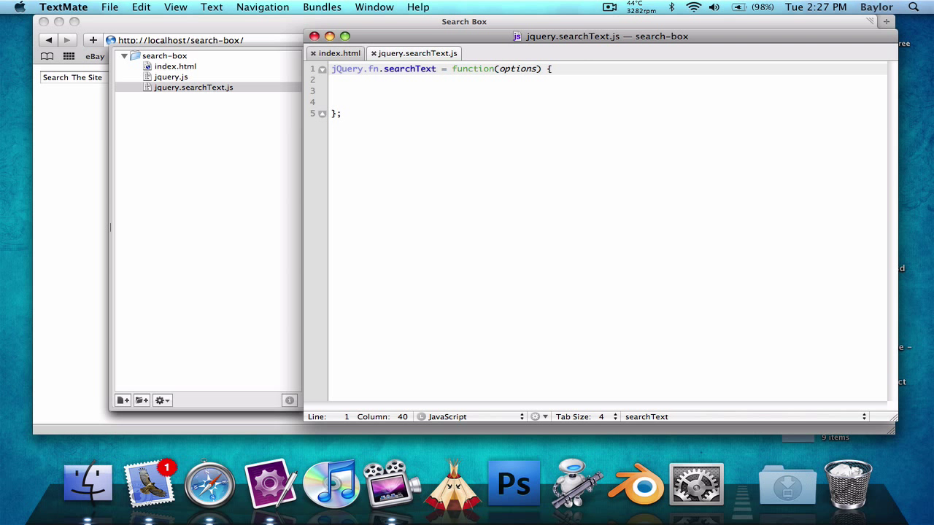
- Add an inline script in index.html with an empty $(function() { }); document-ready block
{"action": "left_click", "coordinate": [334, 53]}
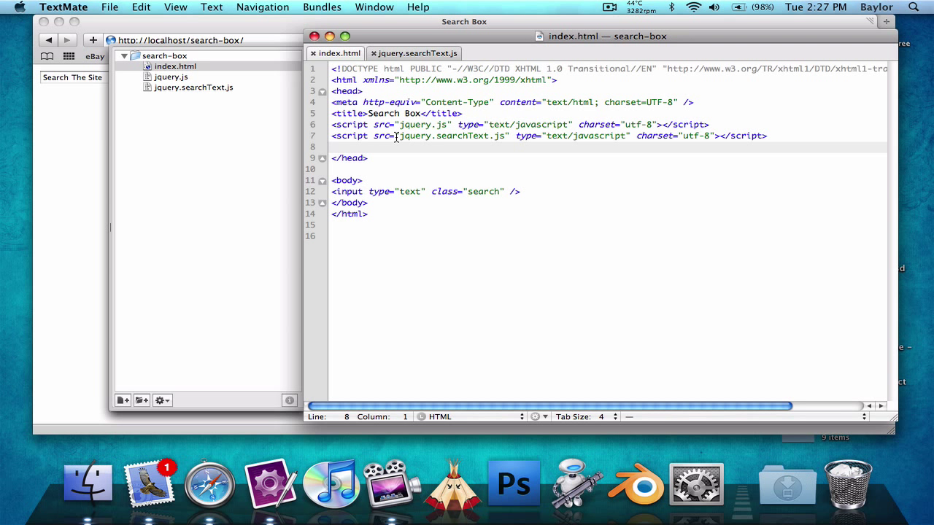
{"action": "type", "text": "sc"}
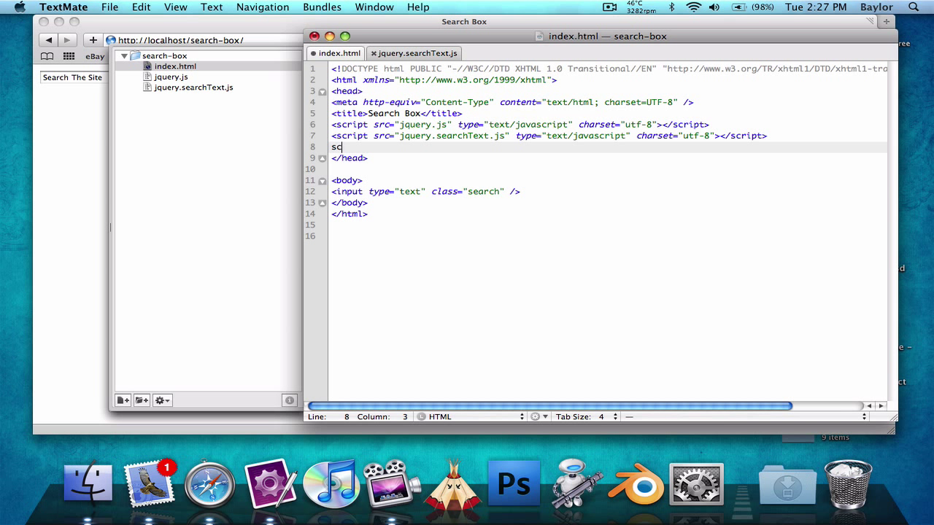
{"action": "type", "text": "r"}
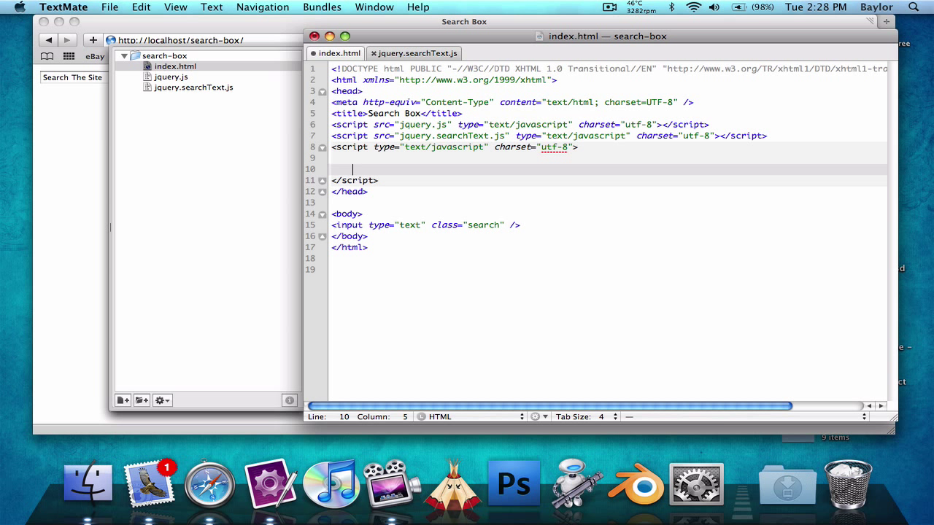
{"action": "key", "text": "Return"}
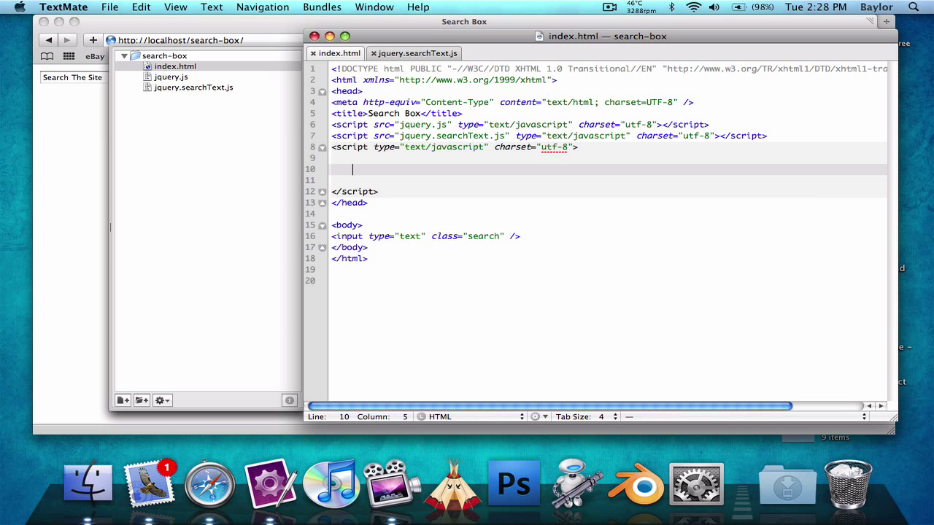
{"action": "type", "text": "$(function"}
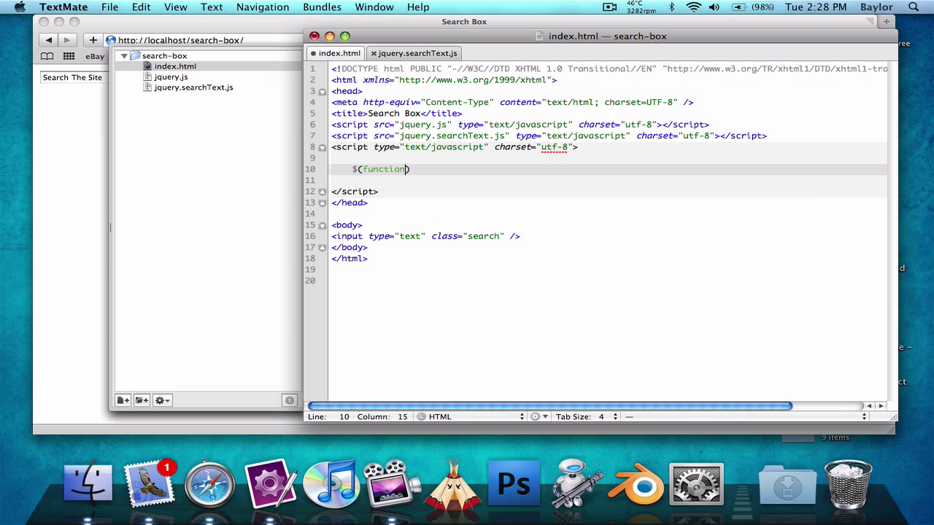
{"action": "type", "text": "() {"}
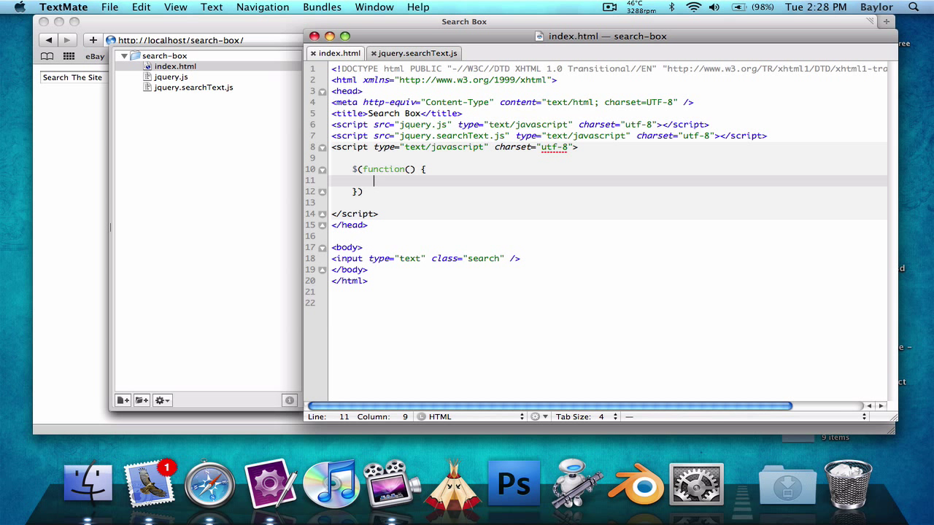
{"action": "type", "text": ";"}
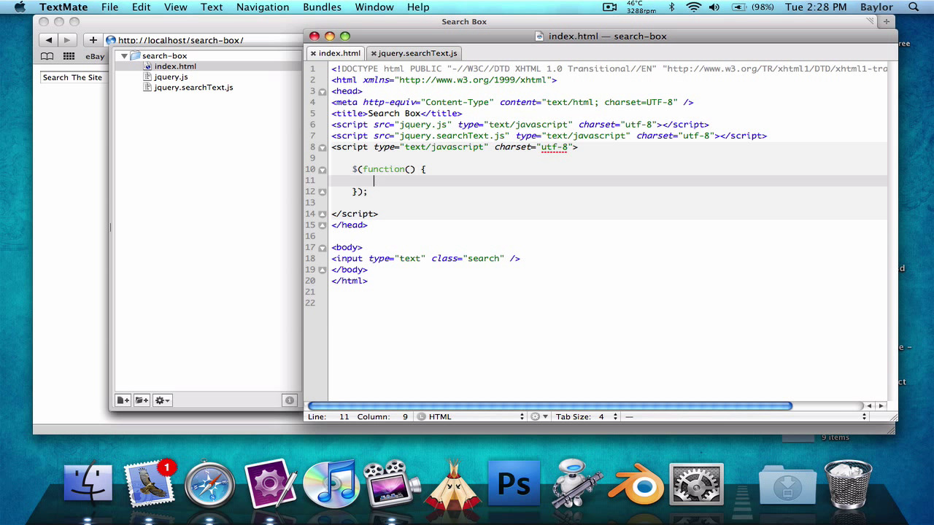
- Call $('.search').searchText({ text: 'My Custom Text' }) inside the ready block
{"action": "type", "text": "$()"}
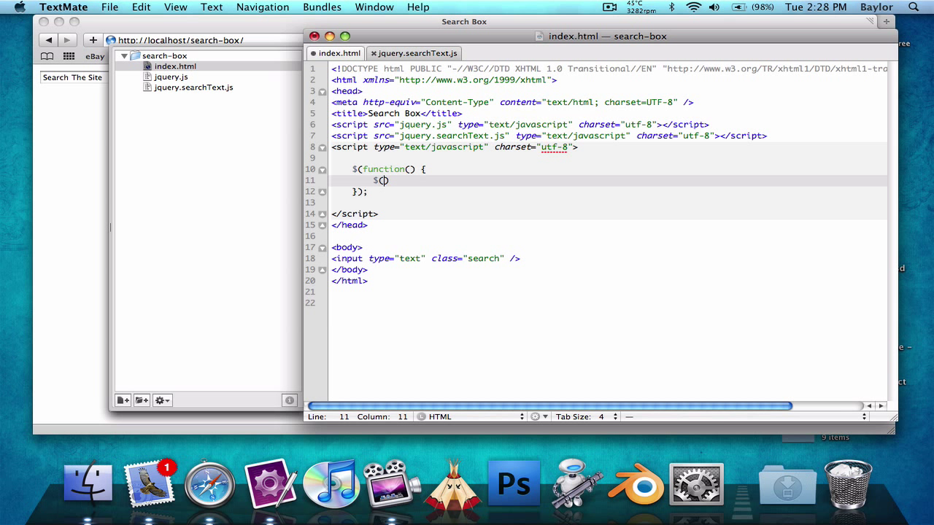
{"action": "type", "text": "''"}
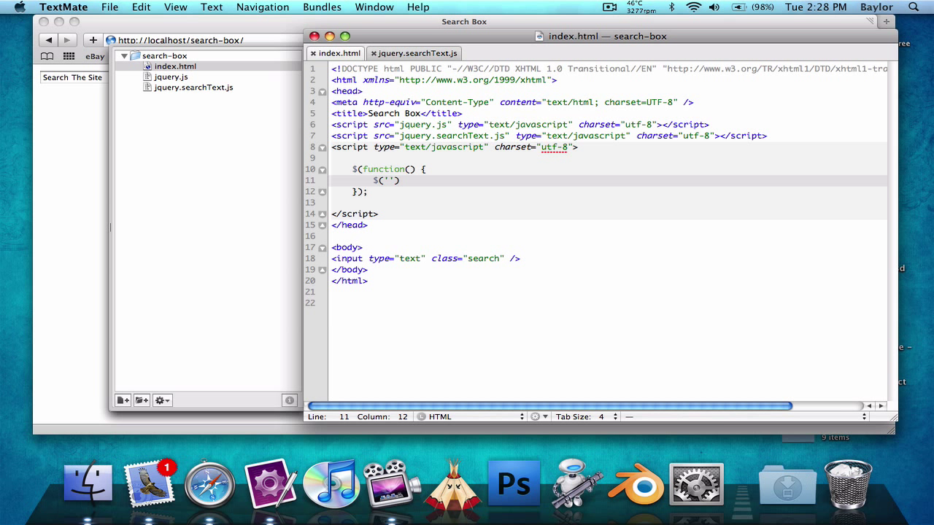
{"action": "type", "text": ".search"}
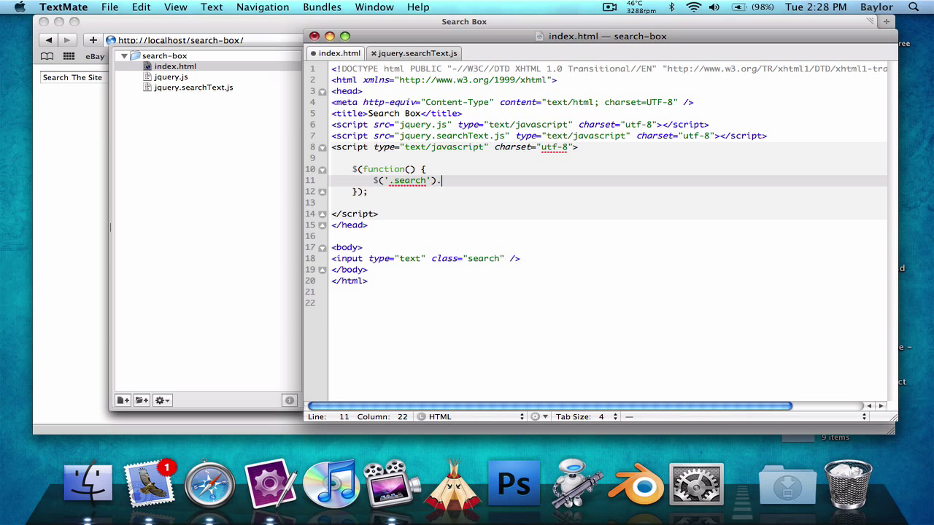
{"action": "type", "text": "searchText("}
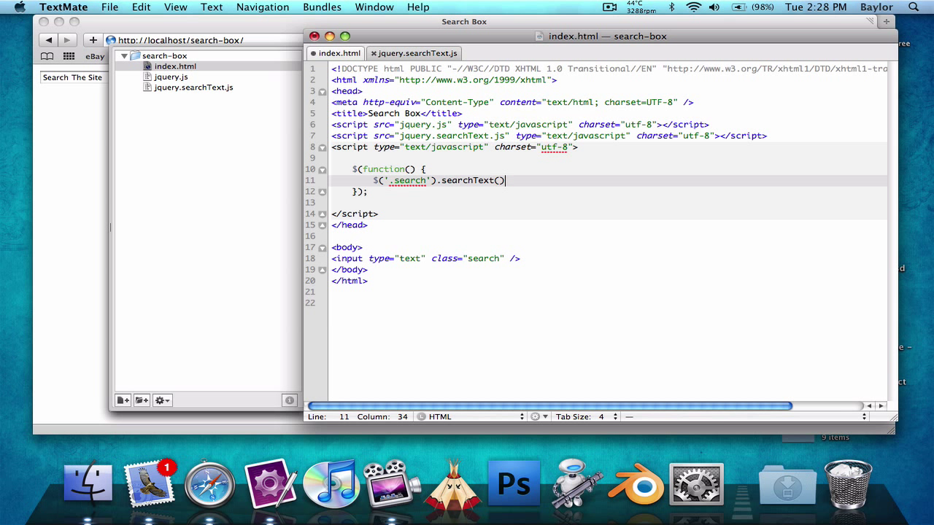
{"action": "type", "text": ";"}
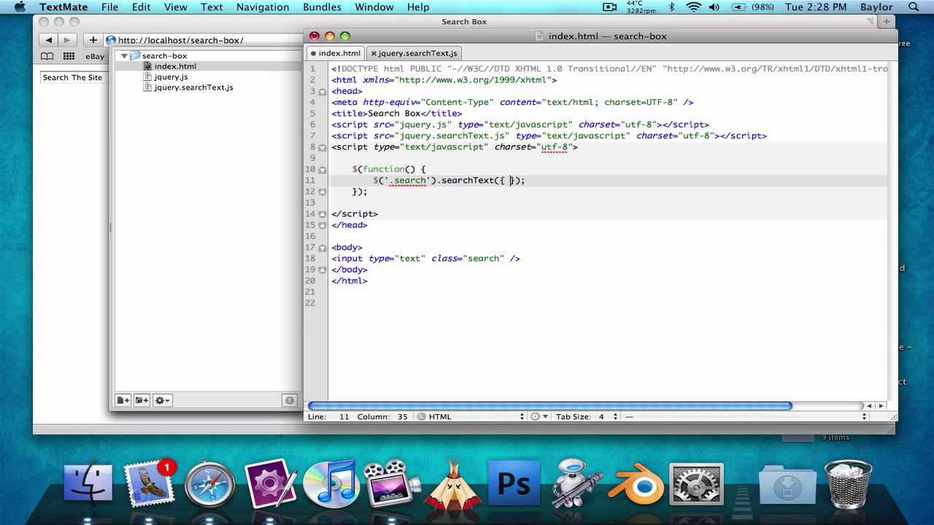
{"action": "type", "text": "text: '"}
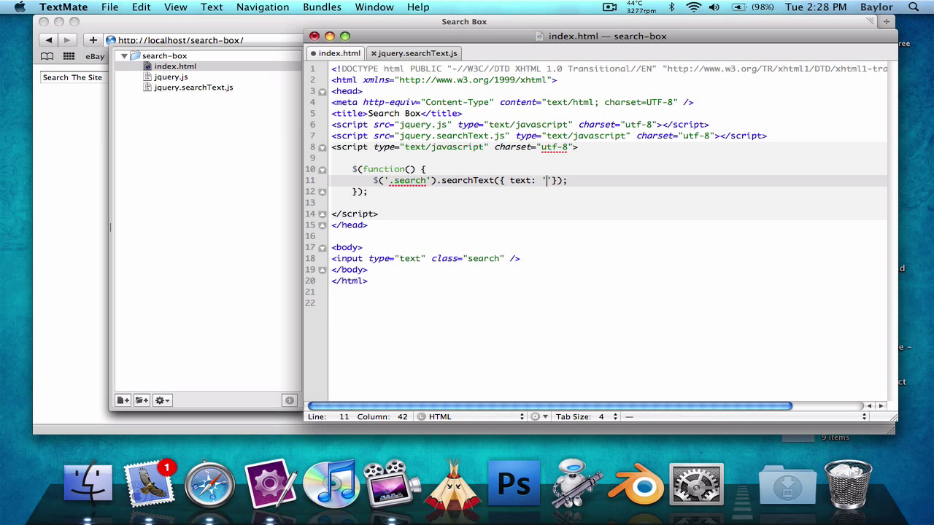
{"action": "type", "text": "M"}
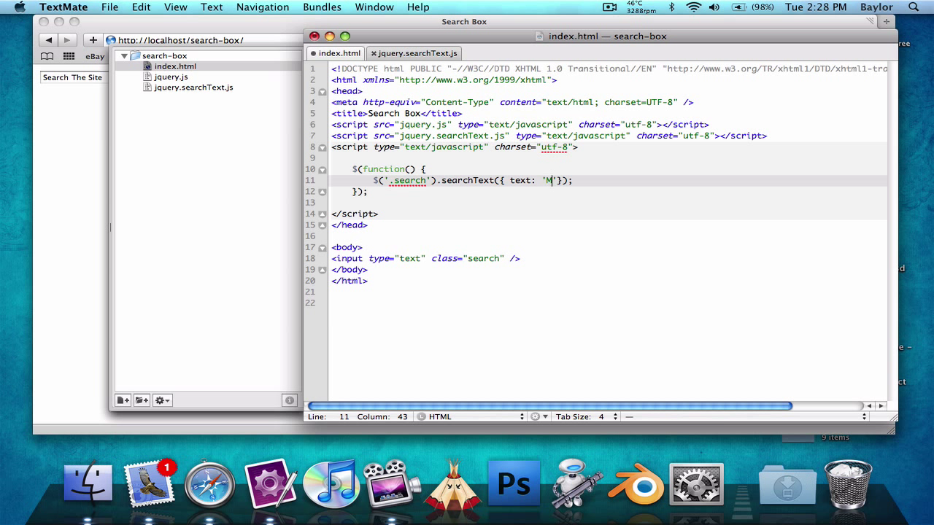
{"action": "type", "text": "y Custom"}
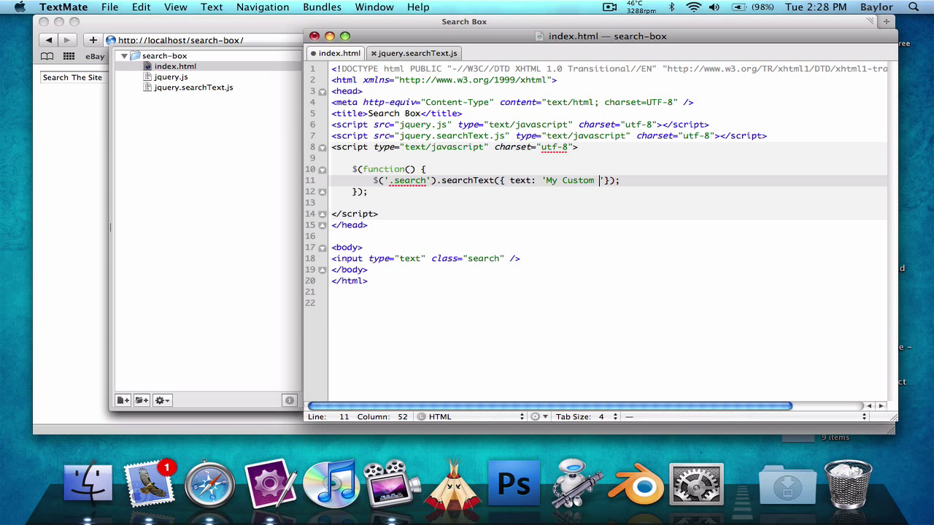
{"action": "type", "text": "Text"}
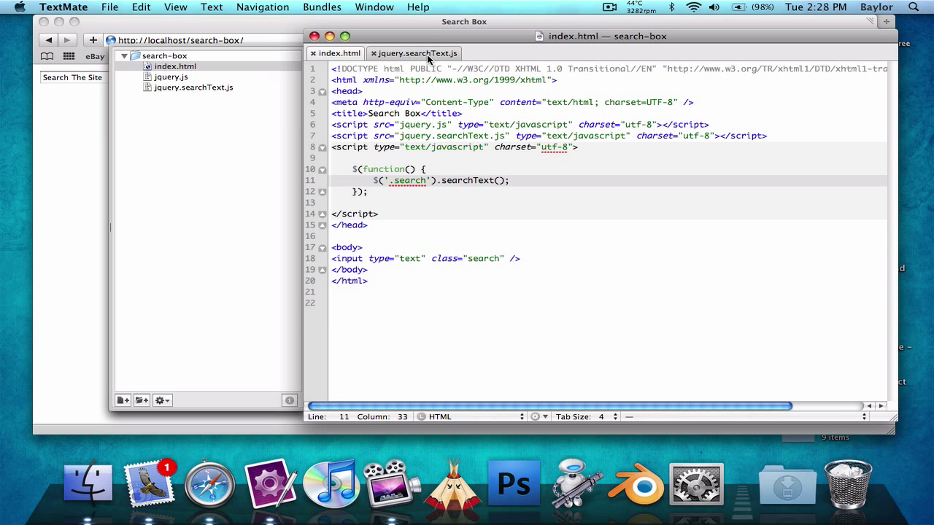
- Add var defaults = { text: 'Search The Site' }; inside the searchText plugin
{"action": "left_click", "coordinate": [422, 53]}
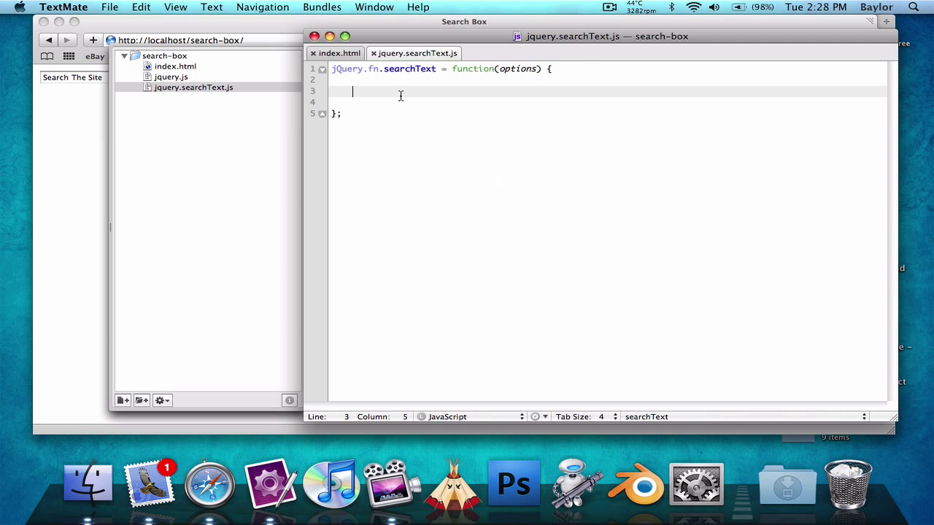
{"action": "type", "text": "var de"}
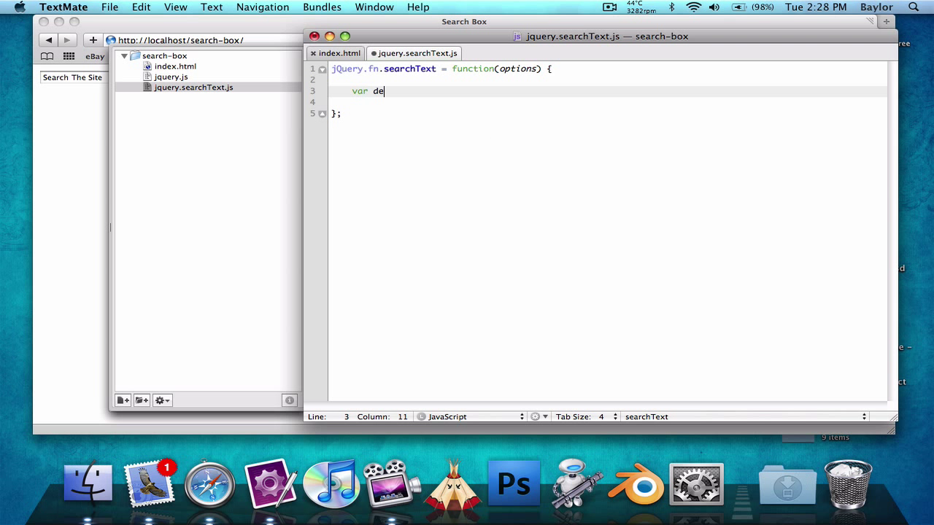
{"action": "type", "text": "faults"}
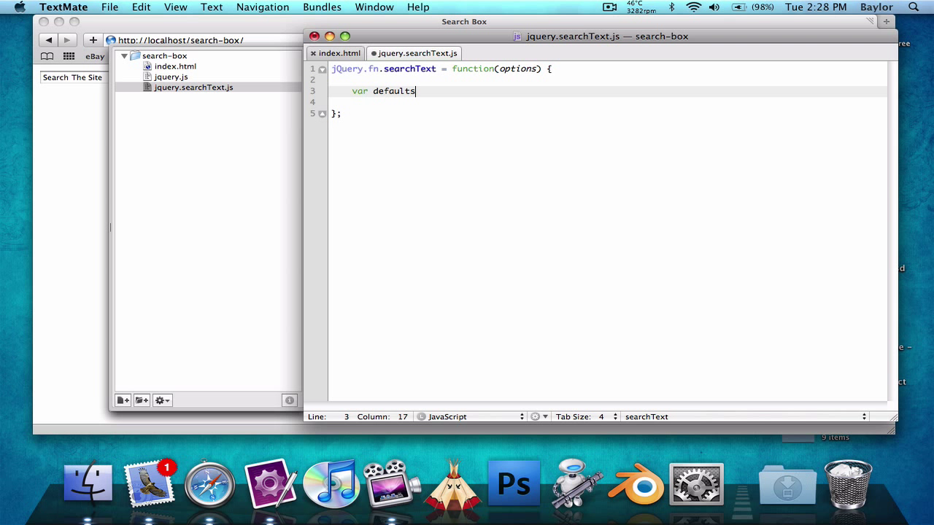
{"action": "type", "text": "= {}"}
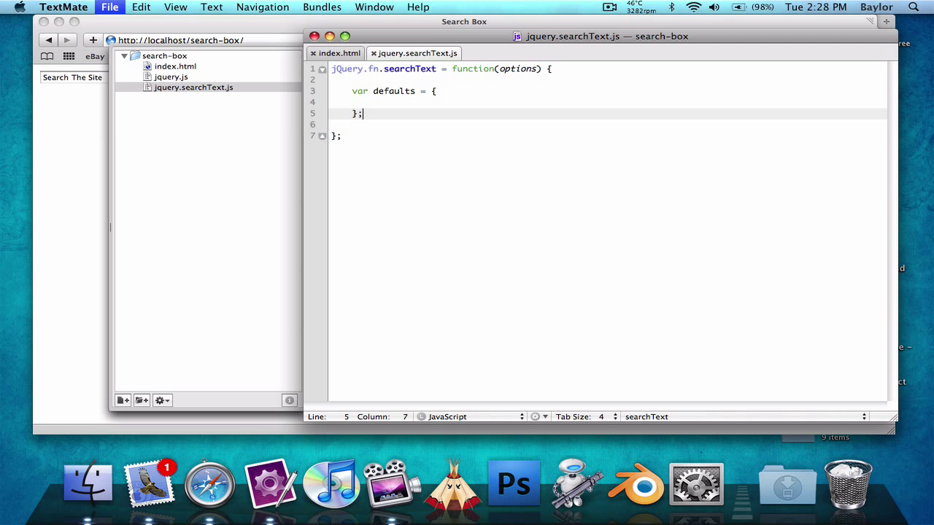
{"action": "type", "text": "t"}
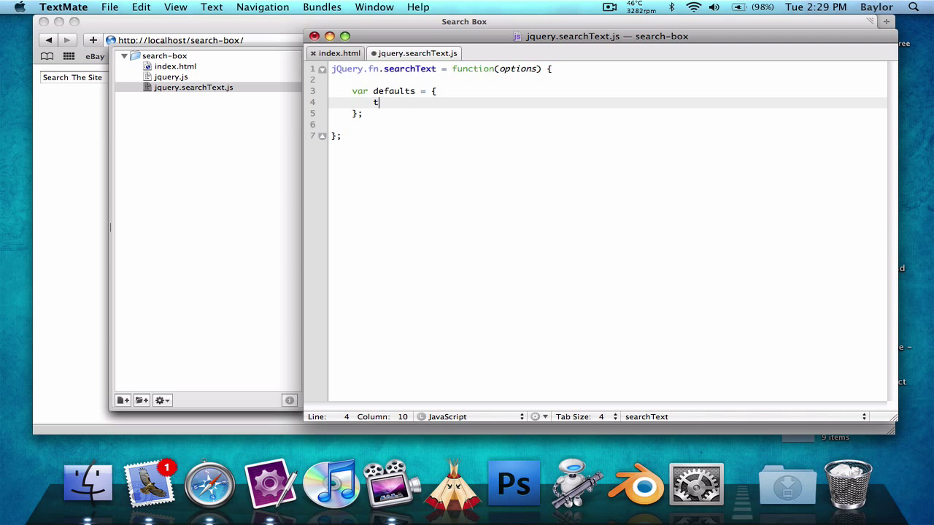
{"action": "type", "text": "ext: ''"}
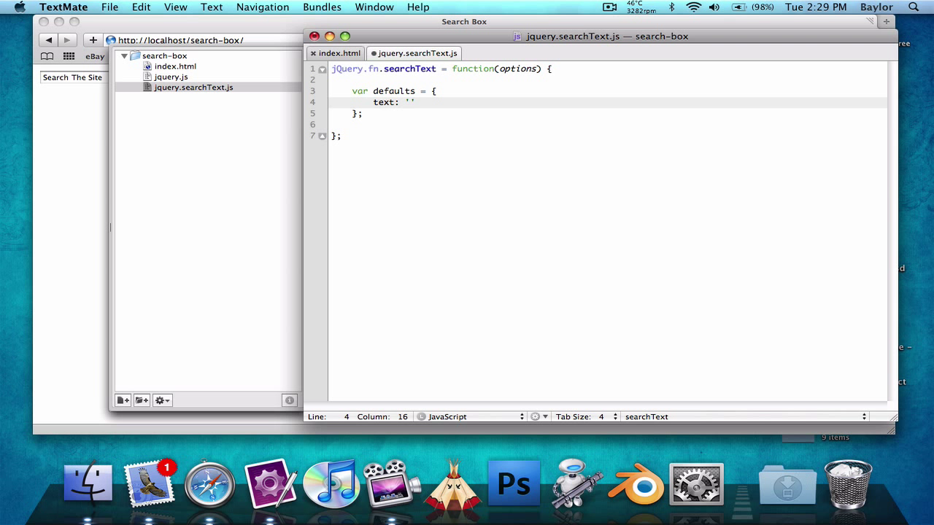
{"action": "type", "text": "Search The Site"}
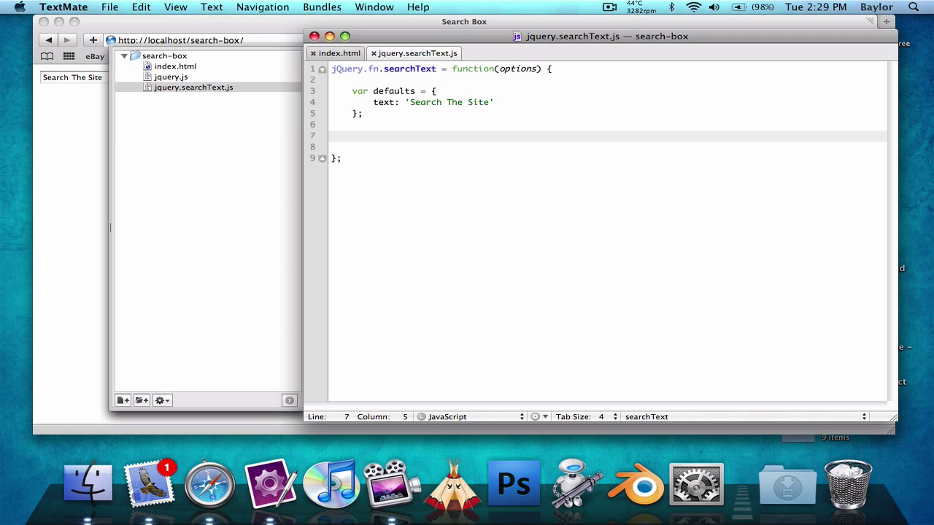
- Add var options = jQuery.extend(defaults, options); to merge passed options with defaults
{"action": "type", "text": "var ot"}
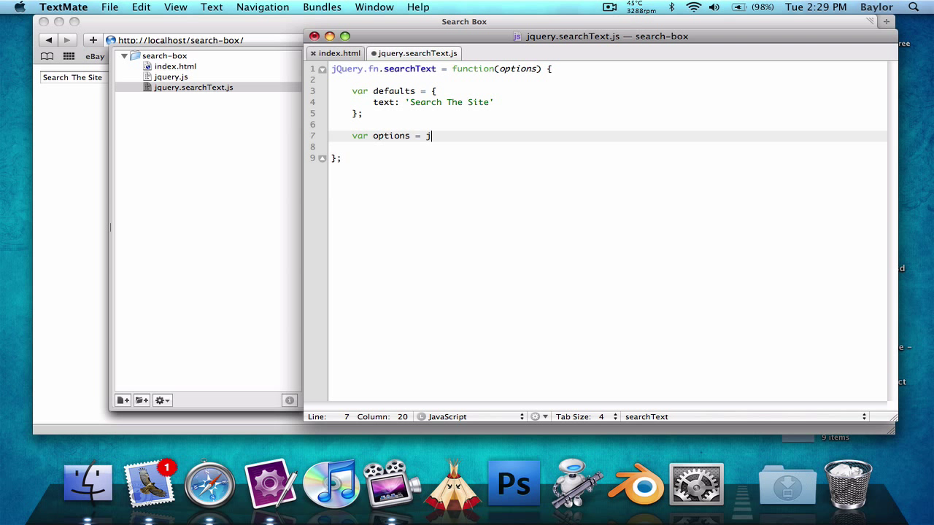
{"action": "type", "text": "Query.extend"}
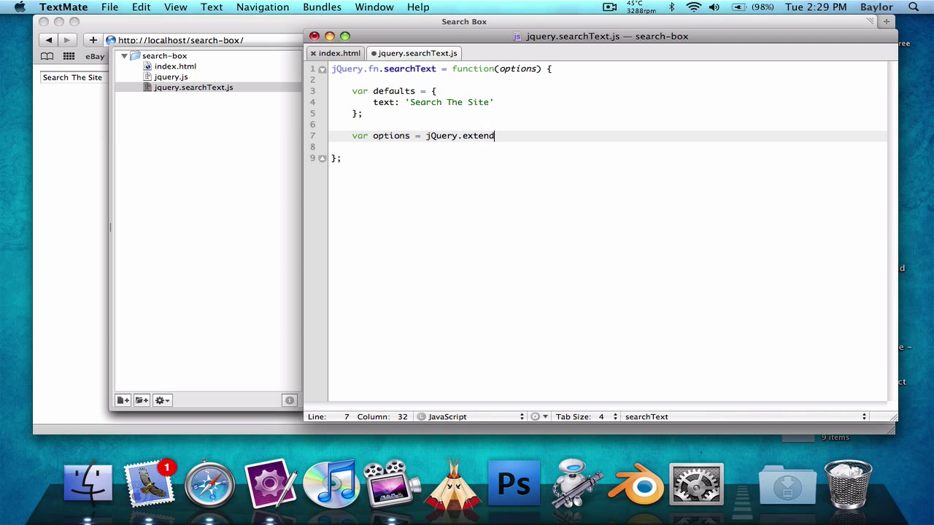
{"action": "type", "text": "(defaults)"}
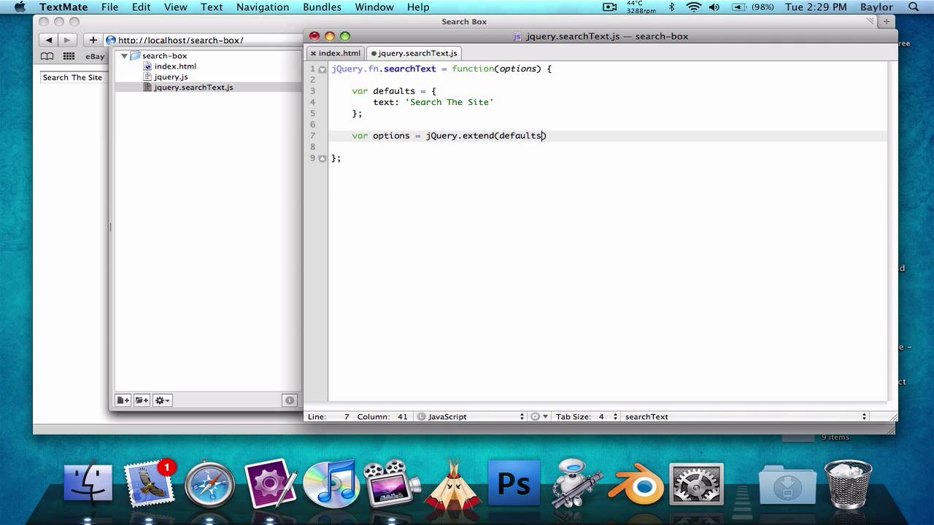
{"action": "type", "text": ", options"}
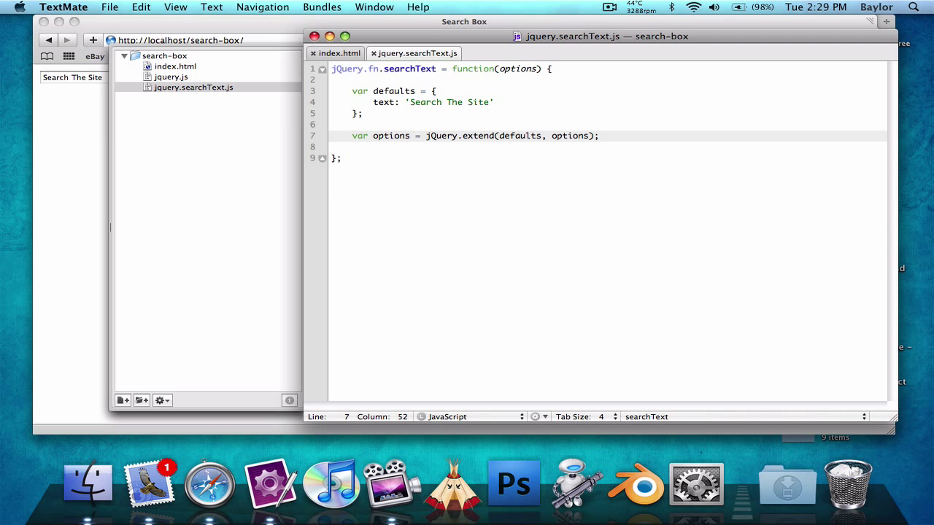
{"action": "mouse_move", "coordinate": [543, 140]}
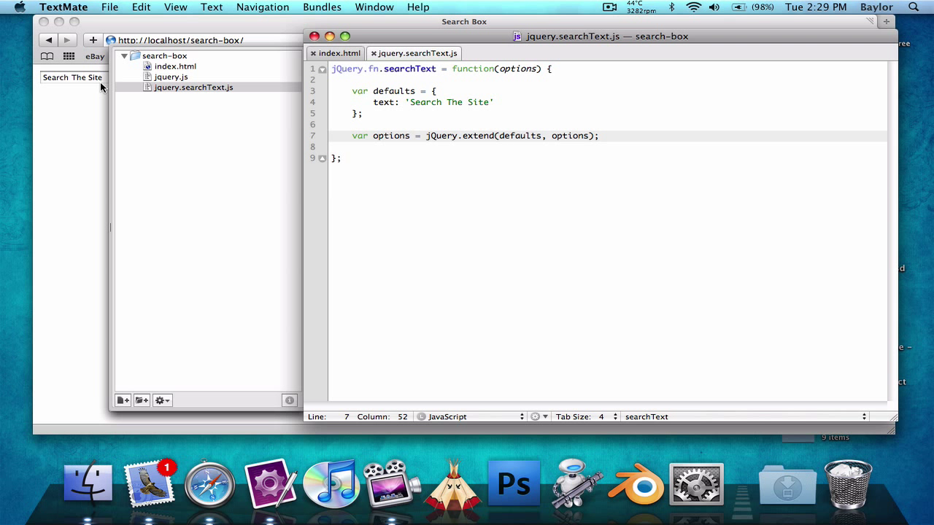
- Return this.each with a callback setting $(this).val(options.text) for every matched input
{"action": "left_click", "coordinate": [210, 484]}
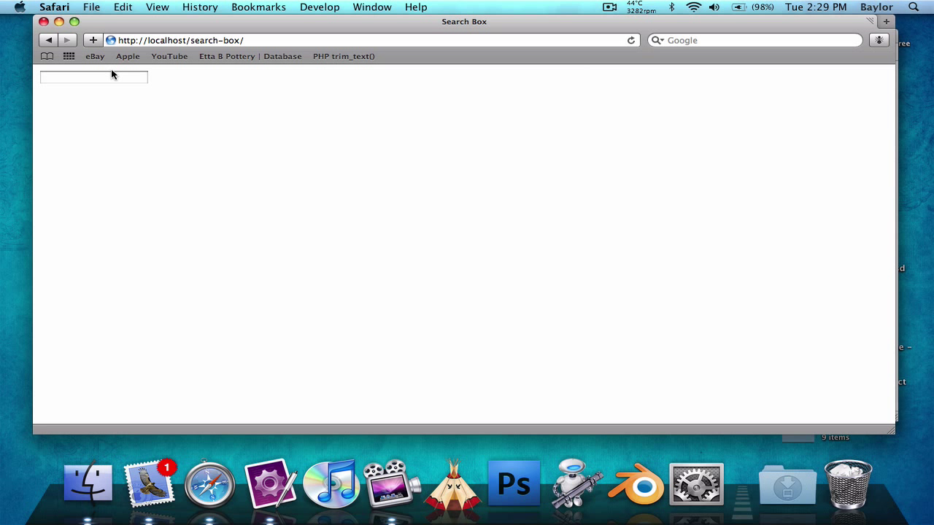
{"action": "mouse_move", "coordinate": [248, 429]}
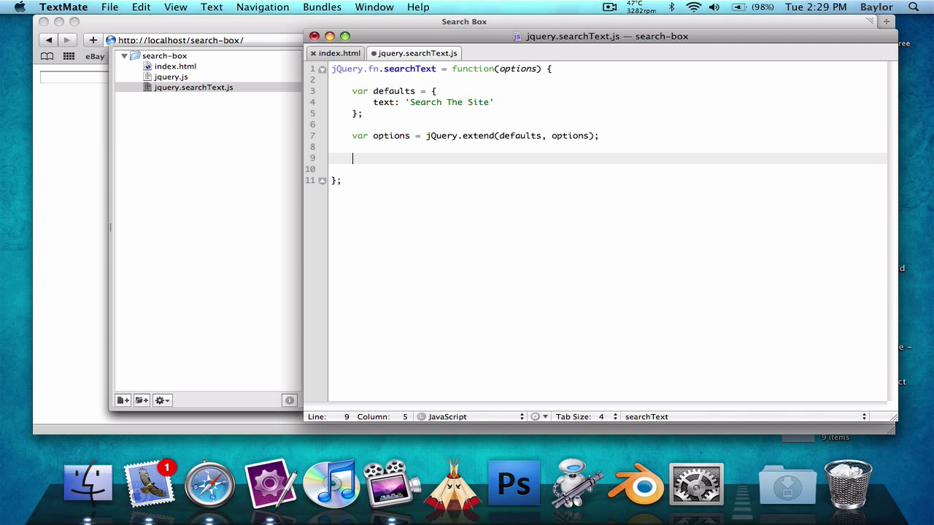
{"action": "type", "text": "return this"}
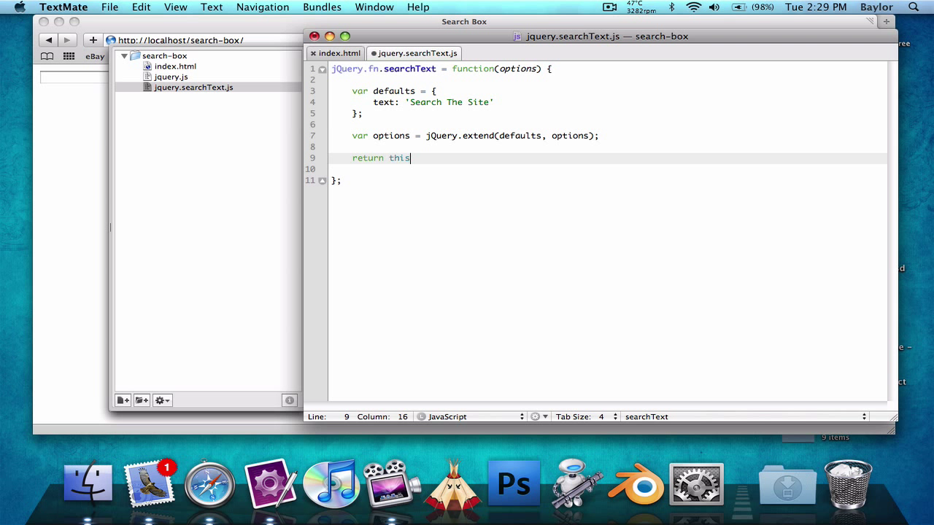
{"action": "type", "text": ".each()"}
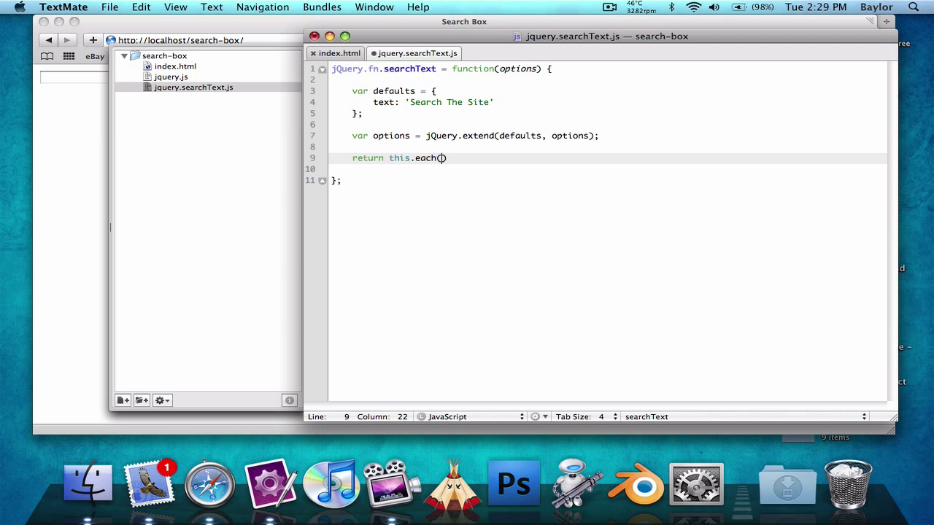
{"action": "type", "text": "functions"}
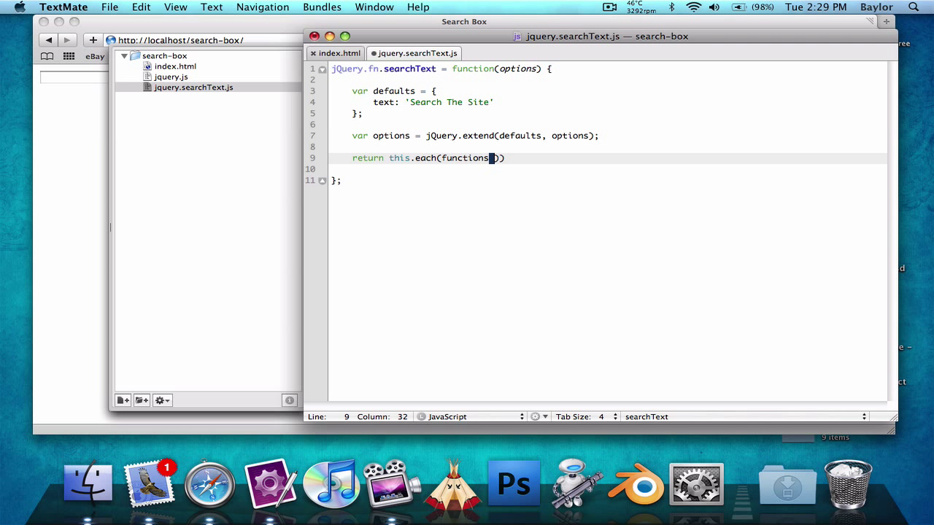
{"action": "type", "text": "() {"}
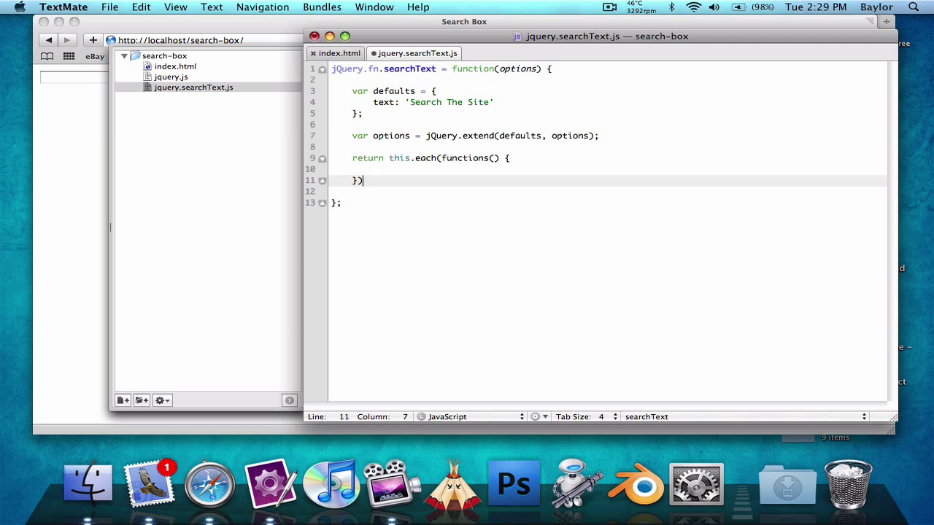
{"action": "type", "text": "$thi"}
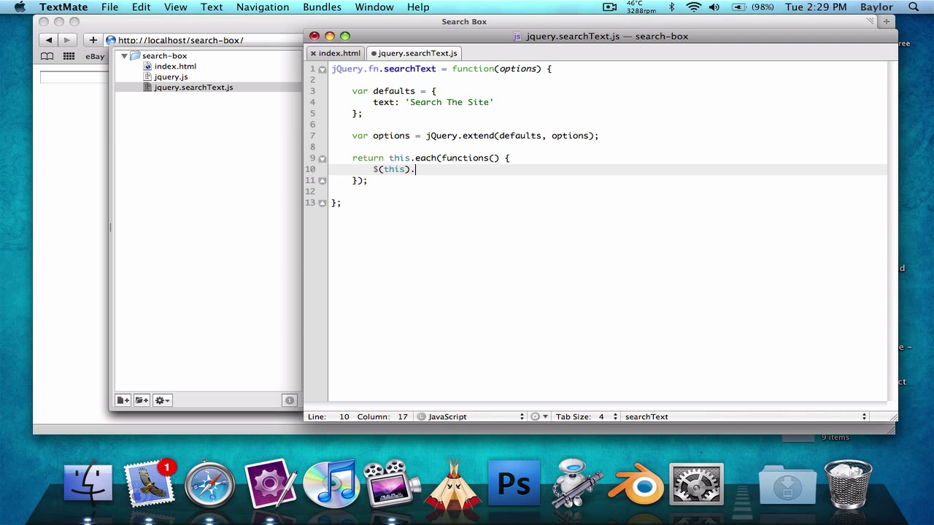
{"action": "type", "text": "val('')"}
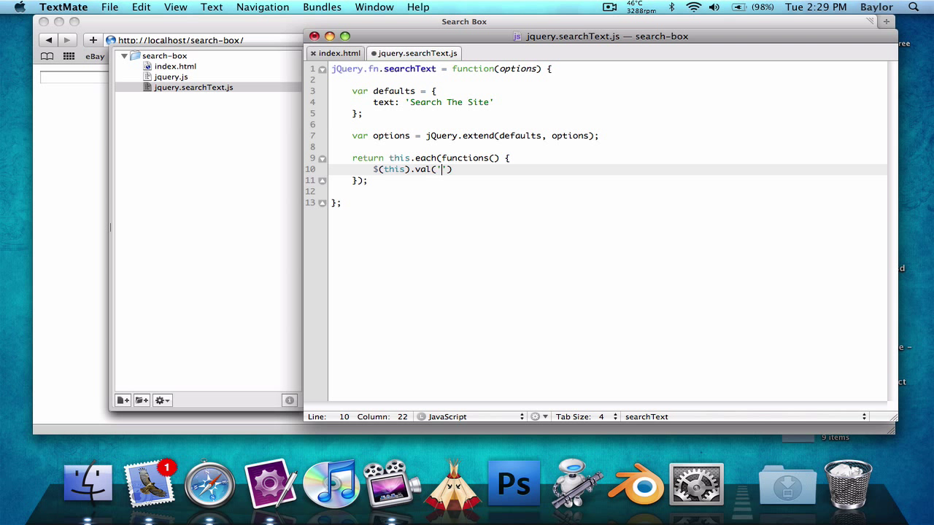
{"action": "type", "text": "options"}
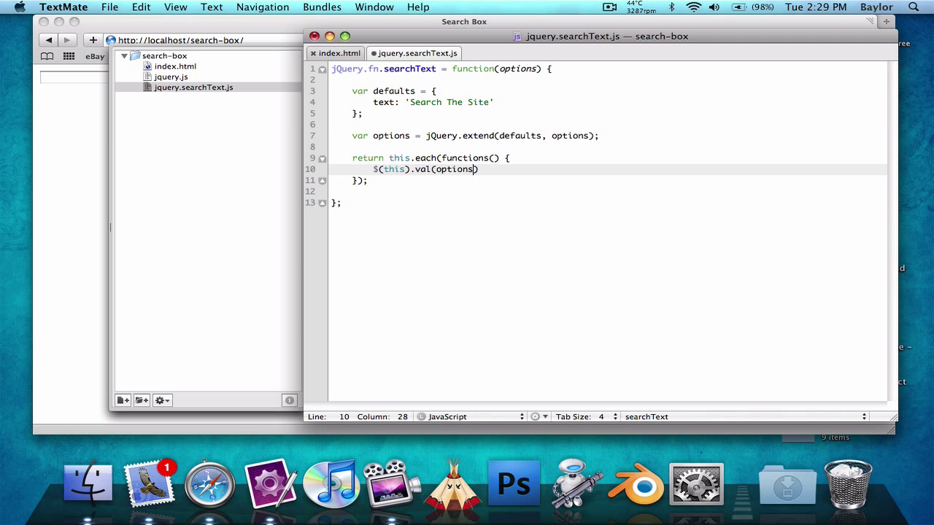
{"action": "type", "text": ".text);"}
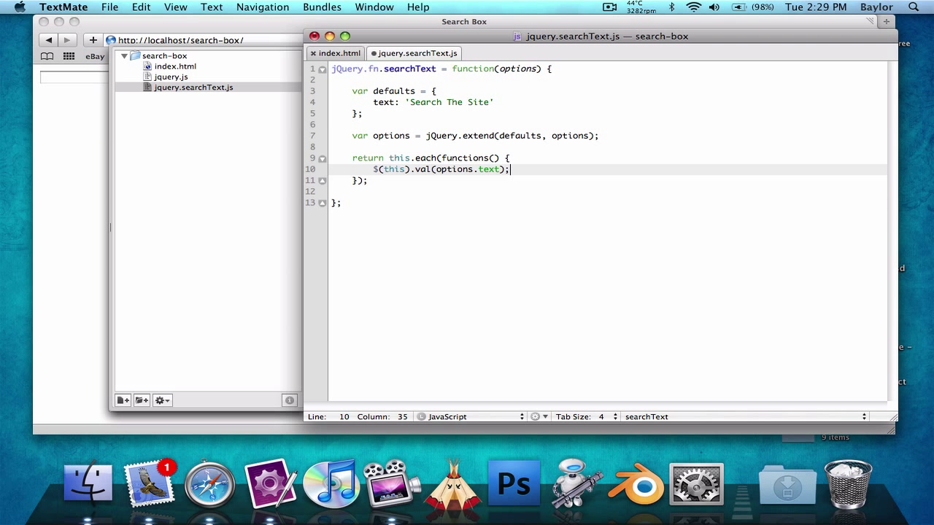
- Correct 'functions' to 'function' on line 9 and reload Safari to see Search The Site
{"action": "left_click", "coordinate": [210, 487]}
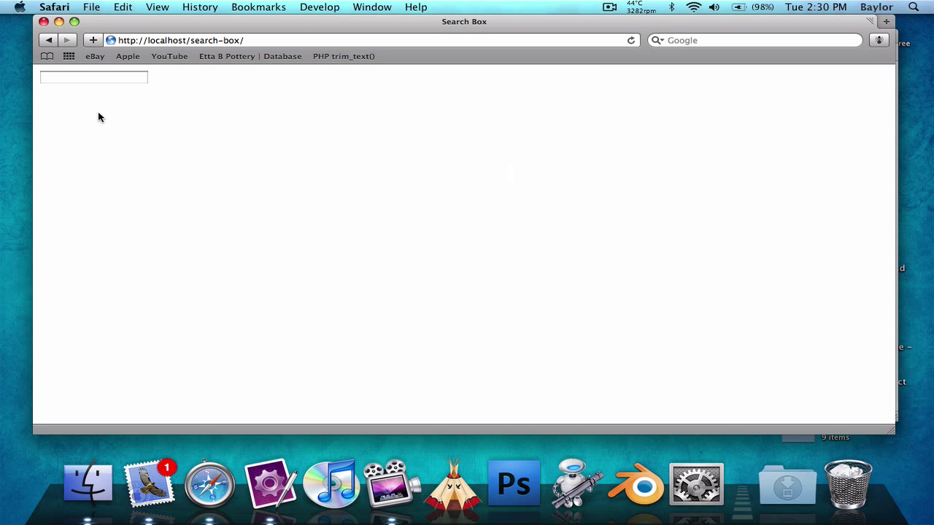
{"action": "left_click", "coordinate": [271, 495]}
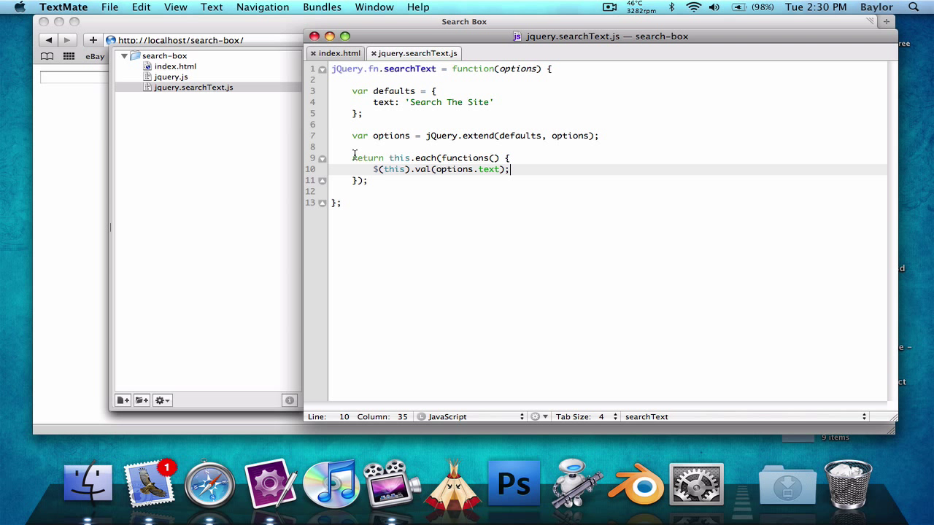
{"action": "left_click", "coordinate": [487, 157]}
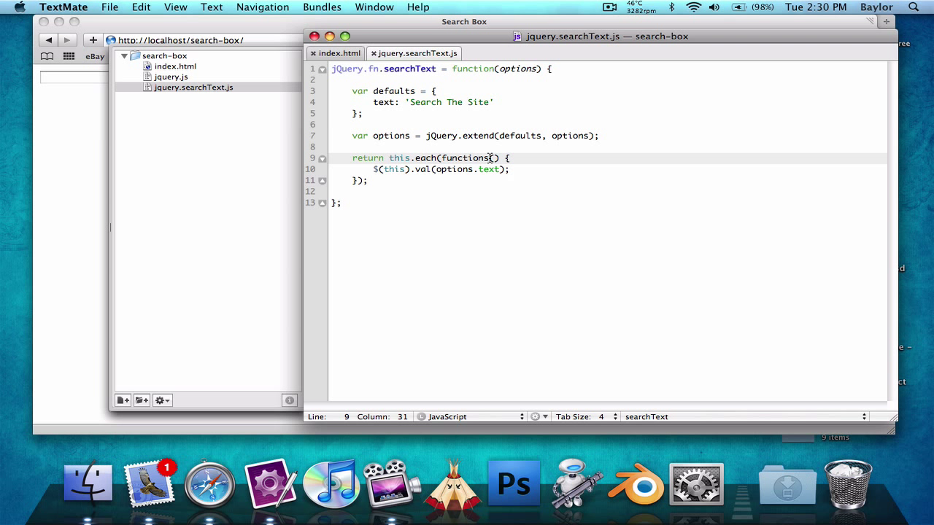
{"action": "left_click", "coordinate": [211, 483]}
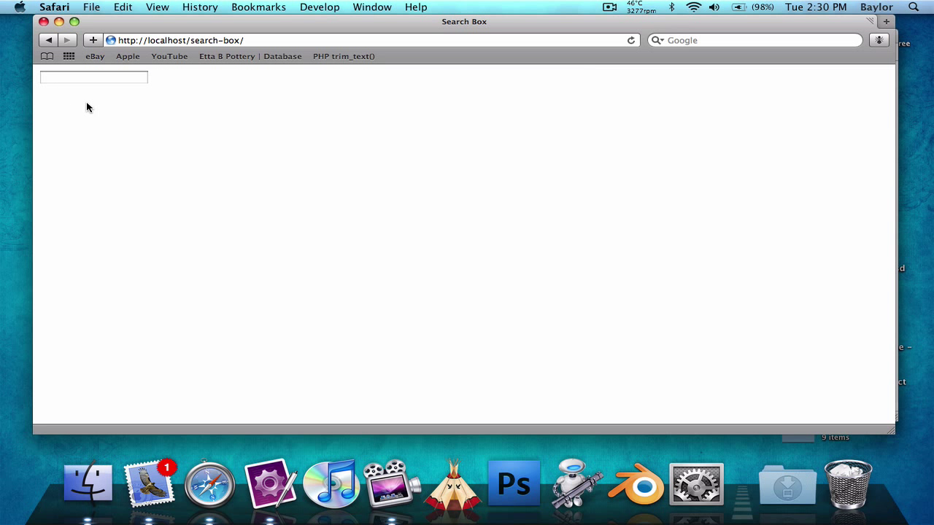
{"action": "type", "text": "Search The Site"}
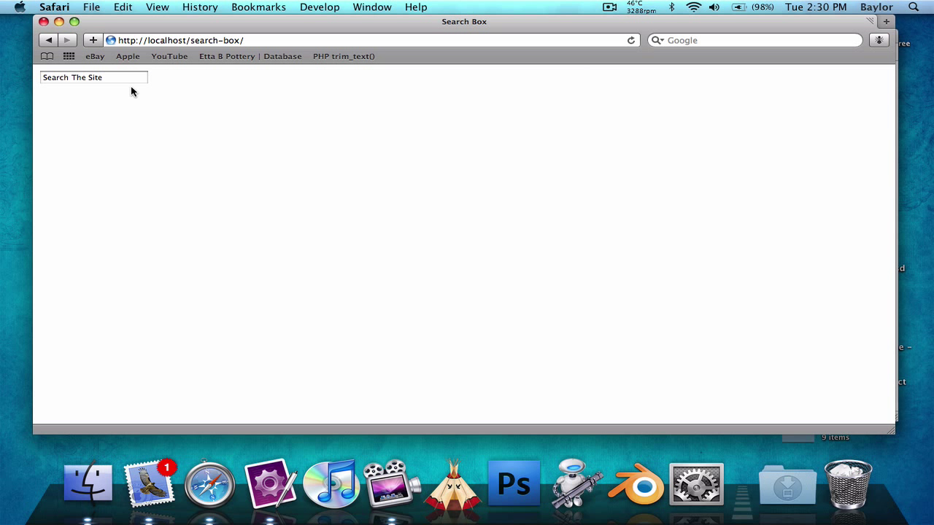
{"action": "left_click", "coordinate": [105, 78]}
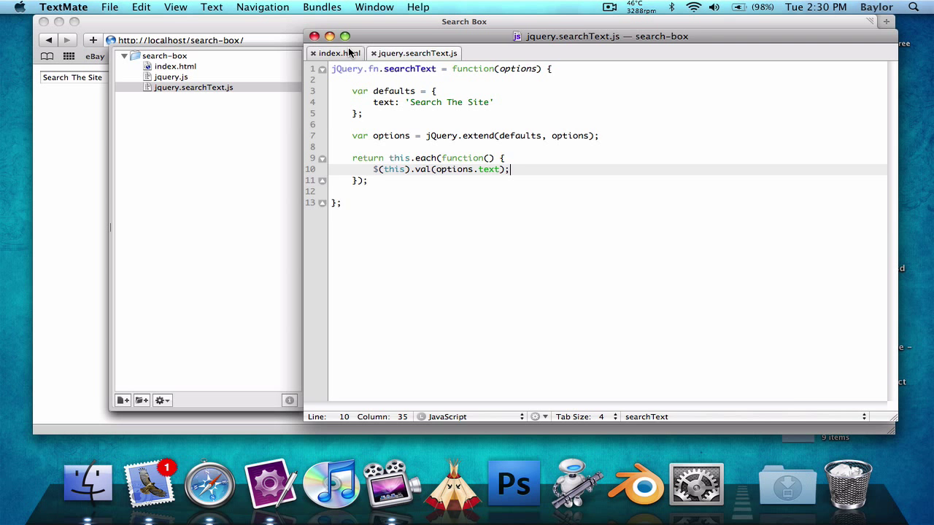
- Verify My Custom Text shows in Safari, then revert index.html to plain searchText()
{"action": "left_click", "coordinate": [333, 53]}
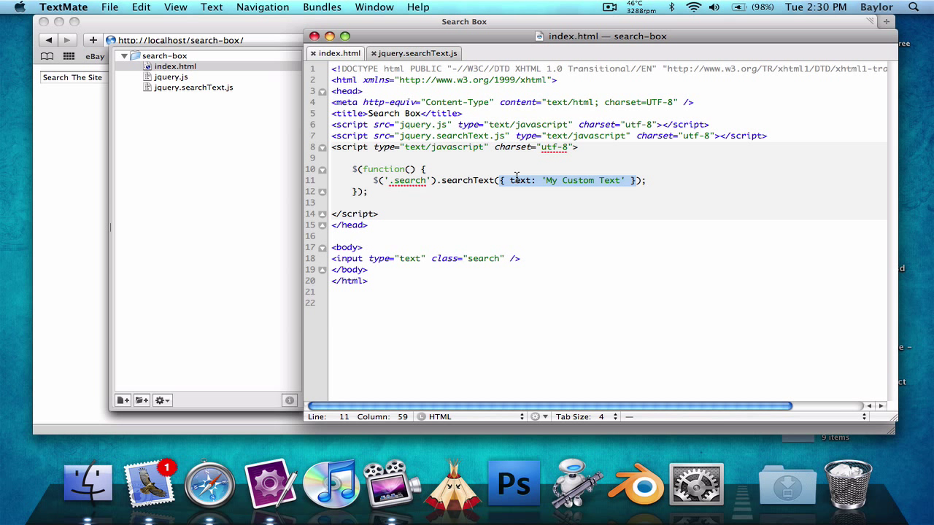
{"action": "left_click", "coordinate": [210, 488]}
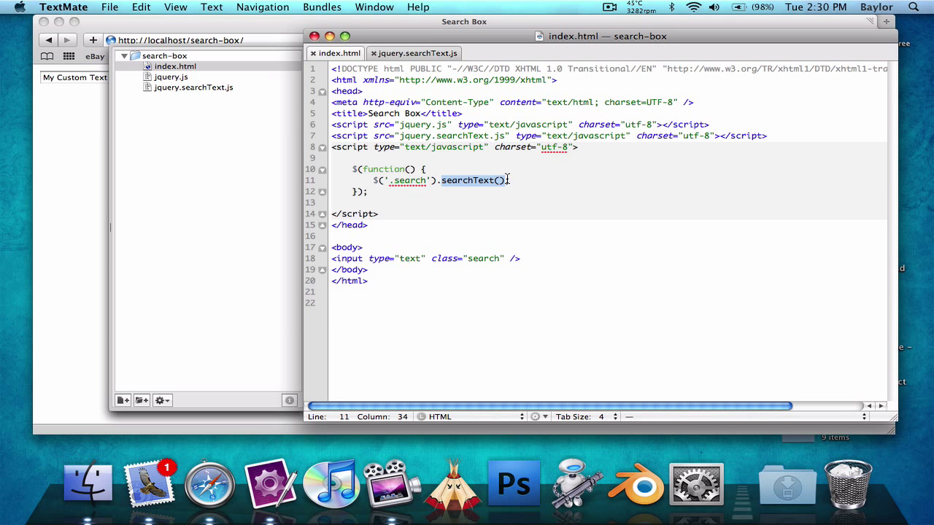
{"action": "left_click", "coordinate": [420, 52]}
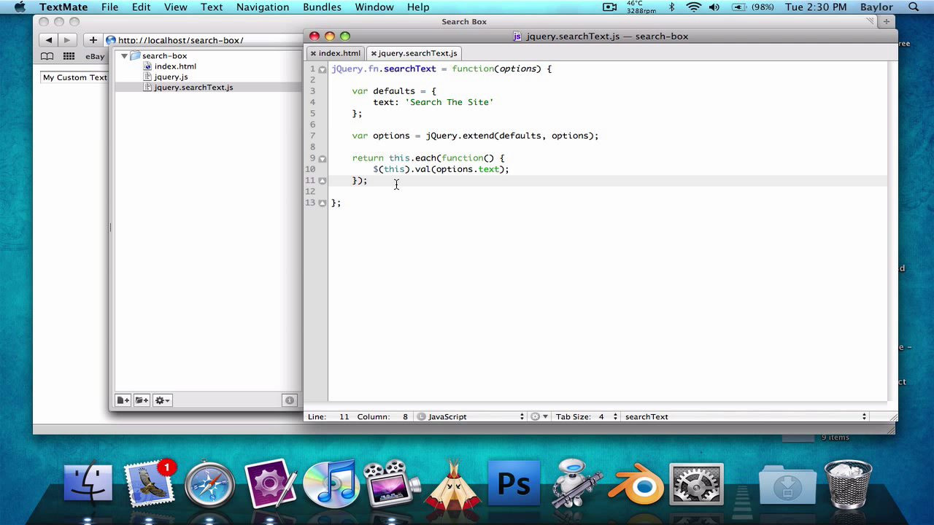
- Inside the each loop, add a $(this).focus handler that reads var sval = $(this).val();
{"action": "left_click", "coordinate": [372, 169]}
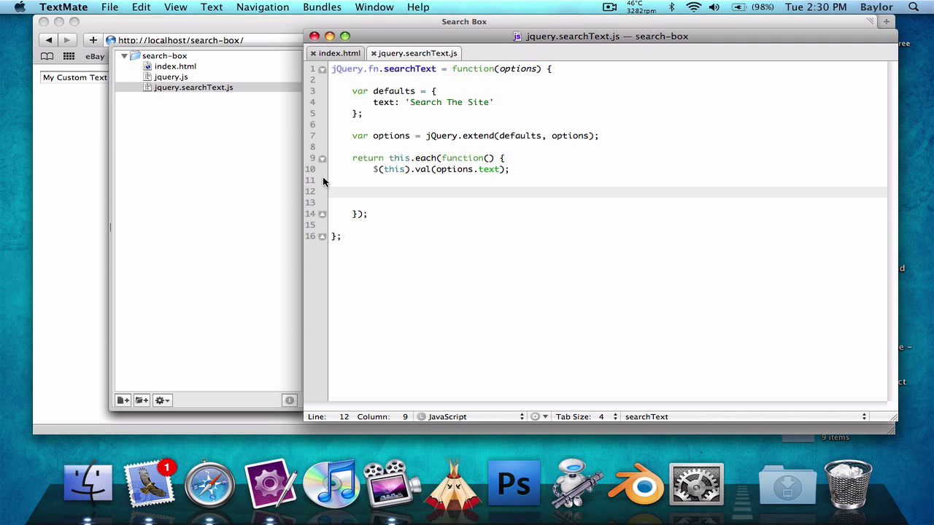
{"action": "left_click", "coordinate": [210, 487]}
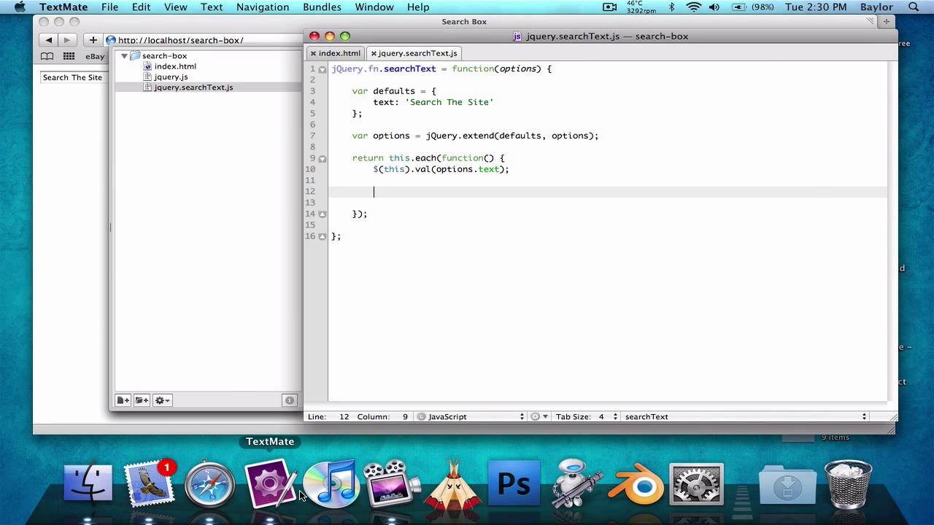
{"action": "mouse_move", "coordinate": [479, 234]}
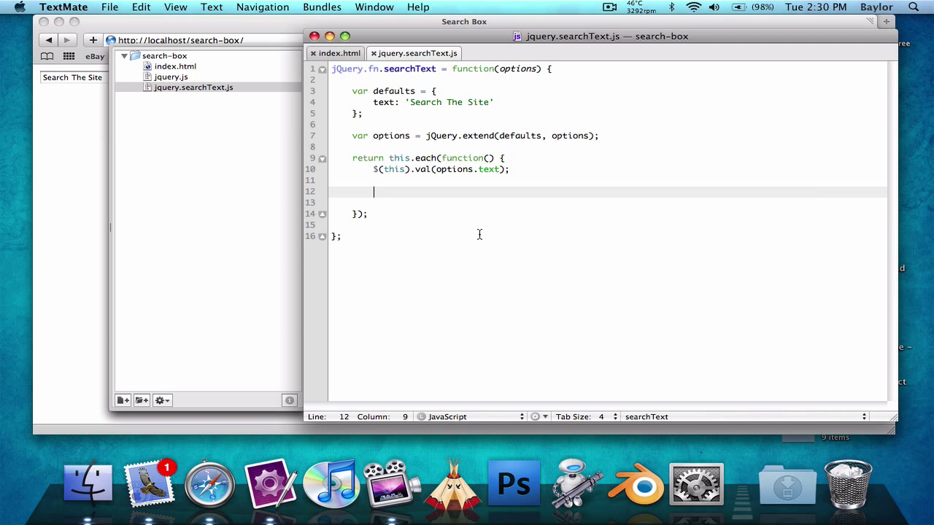
{"action": "type", "text": "if("}
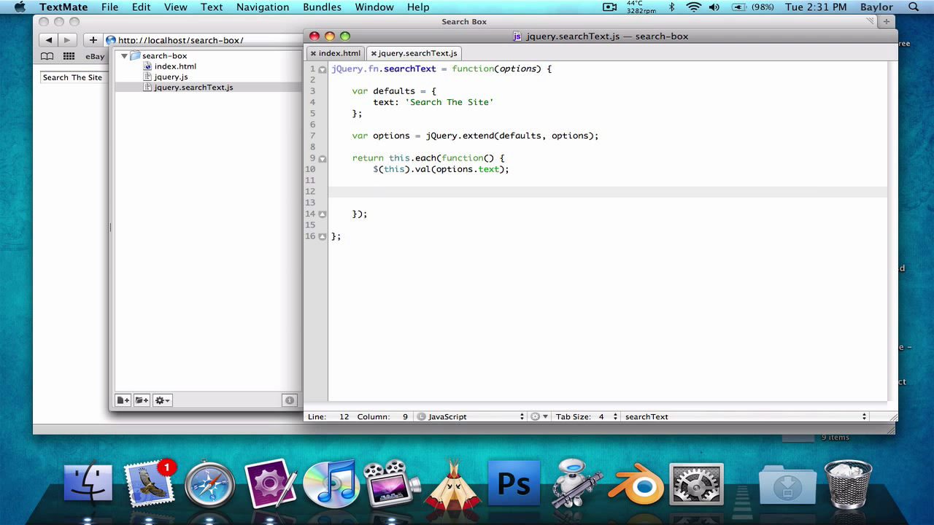
{"action": "type", "text": "$()"}
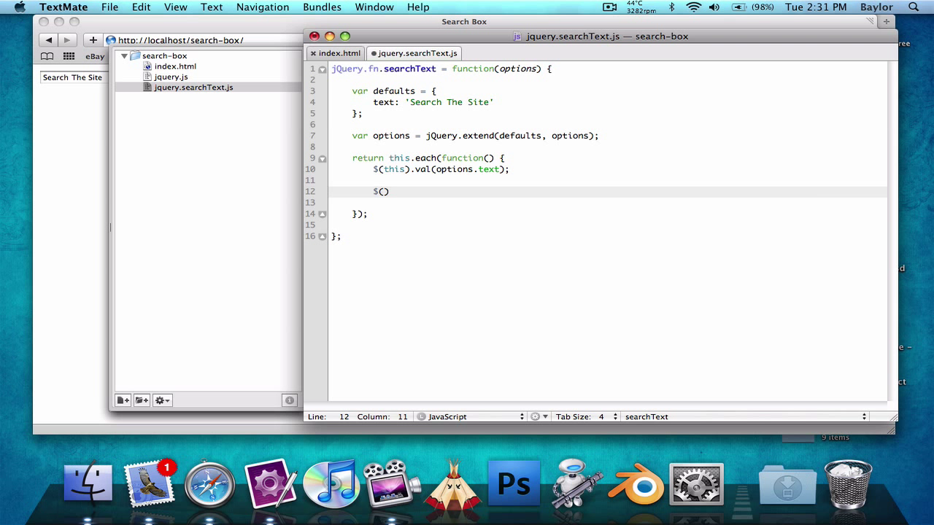
{"action": "type", "text": "t"}
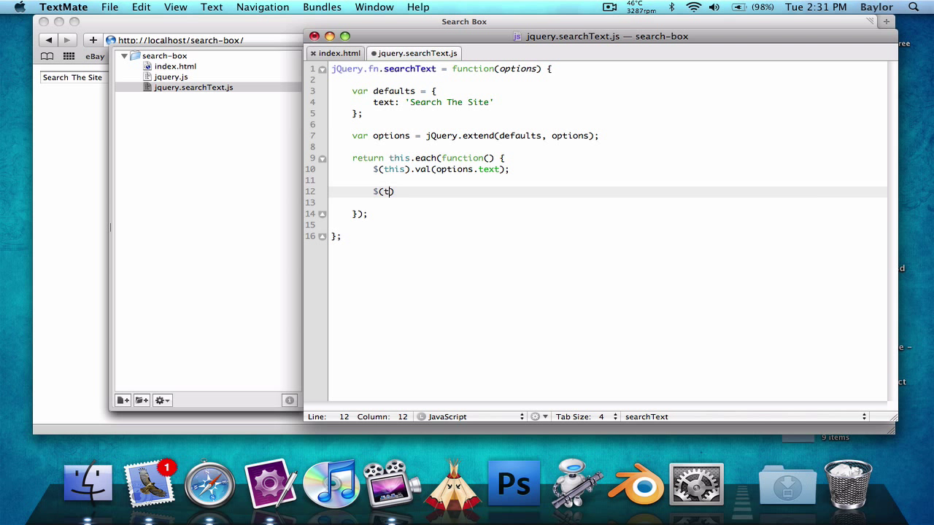
{"action": "type", "text": "his).focus"}
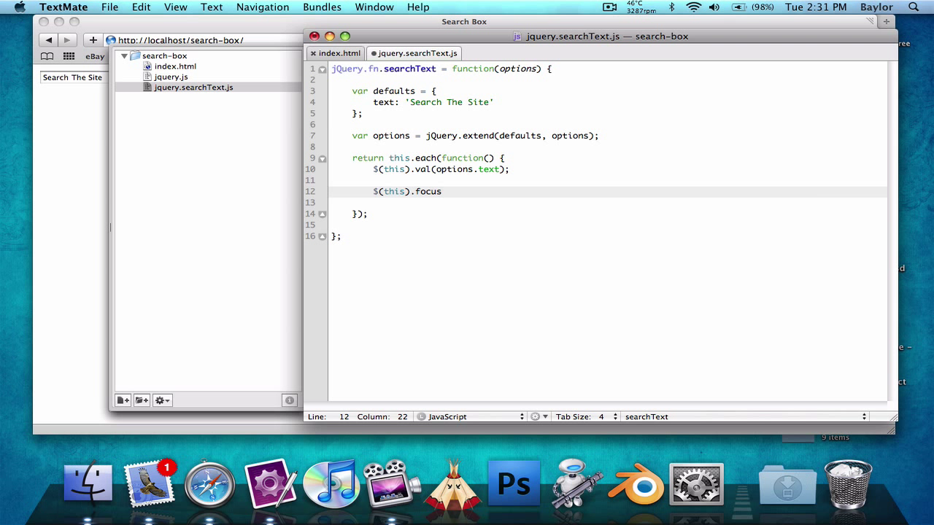
{"action": "type", "text": "(function() {"}
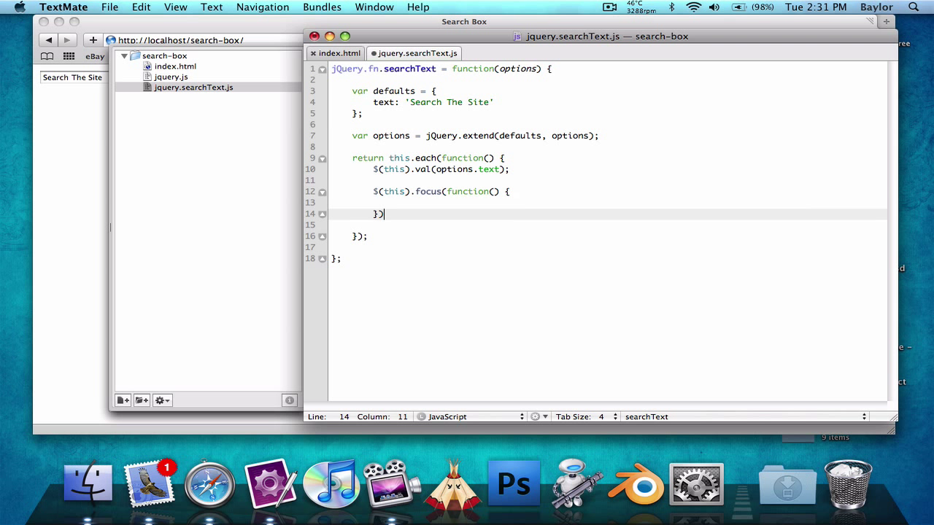
{"action": "key", "text": "Return"}
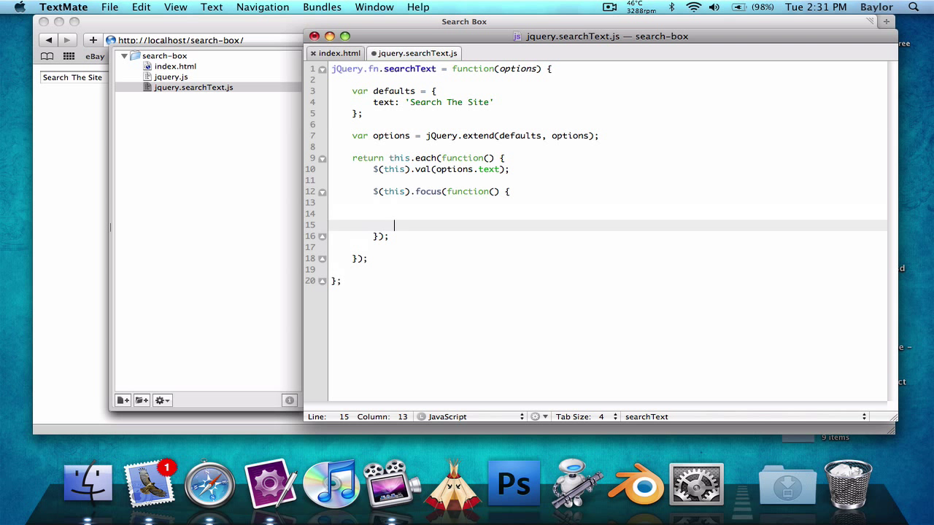
{"action": "type", "text": "var"}
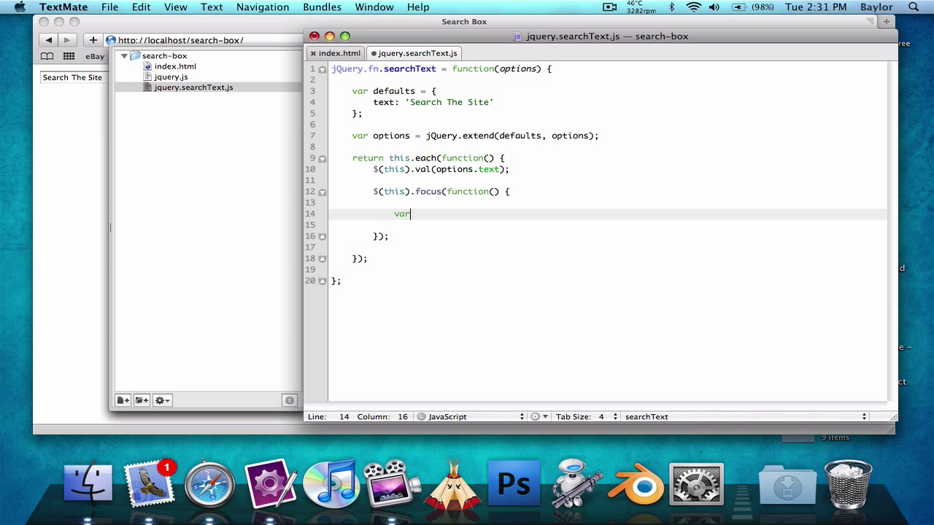
{"action": "type", "text": "sval"}
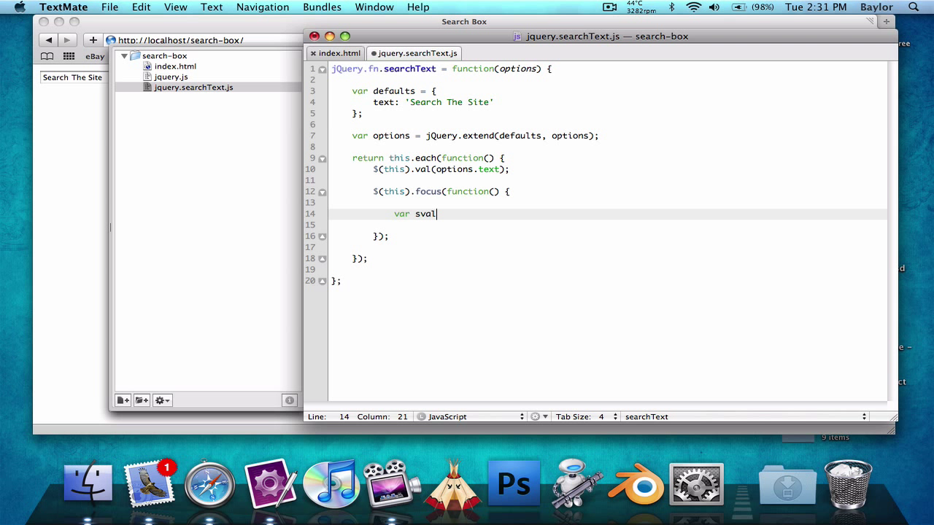
{"action": "type", "text": "= ''"}
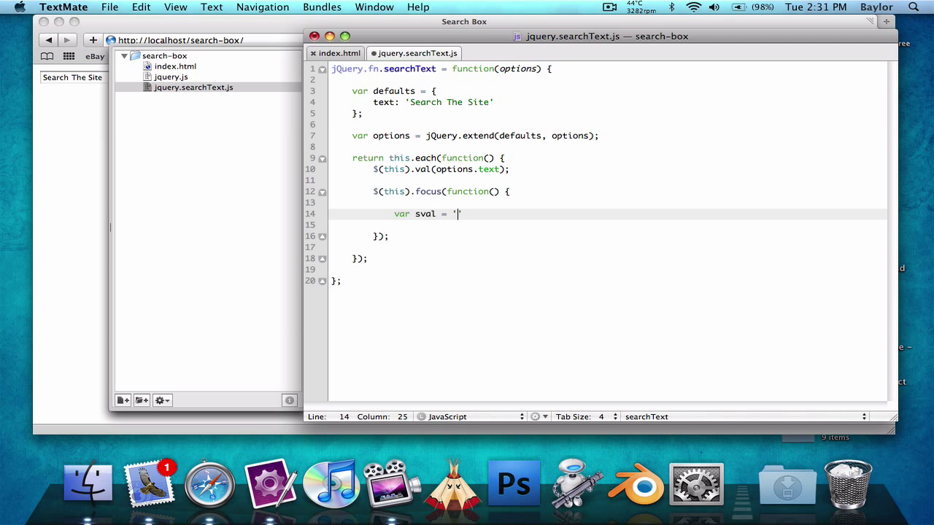
{"action": "key", "text": "Backspace"}
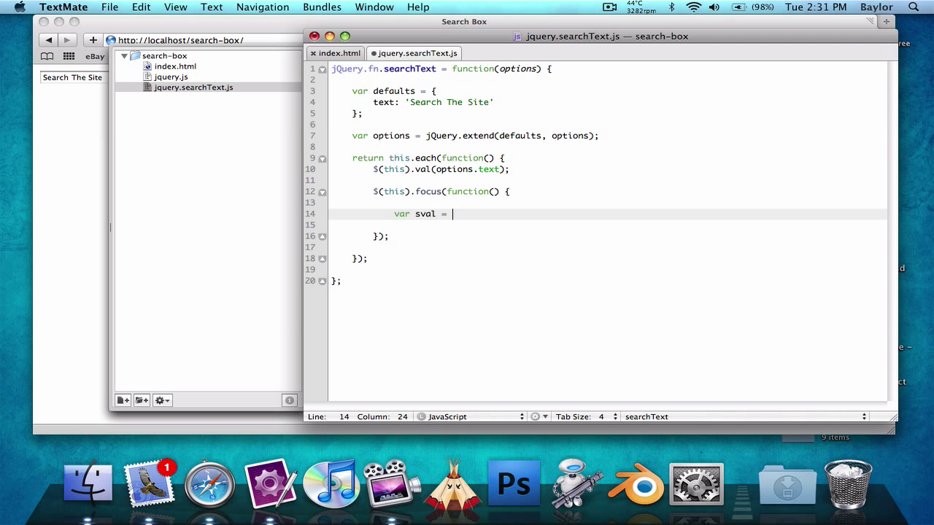
{"action": "type", "text": "$(this).val"}
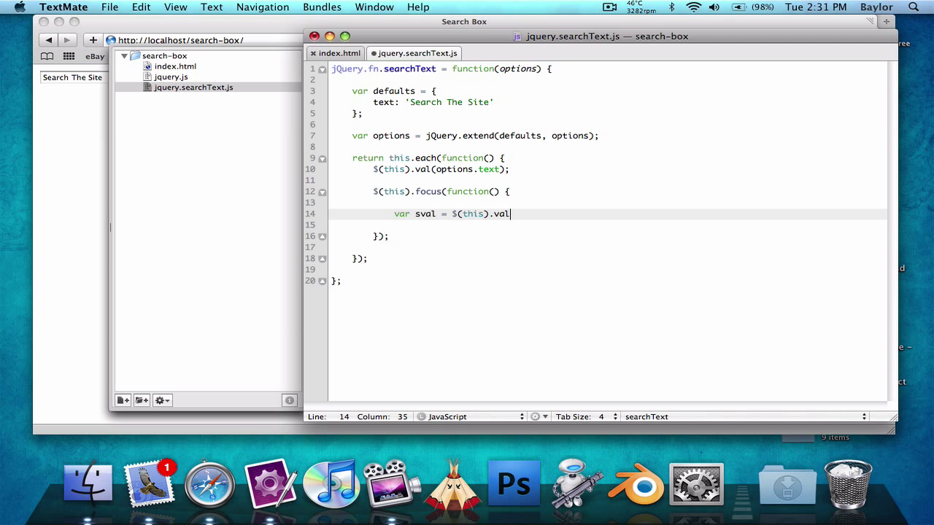
{"action": "type", "text": "();"}
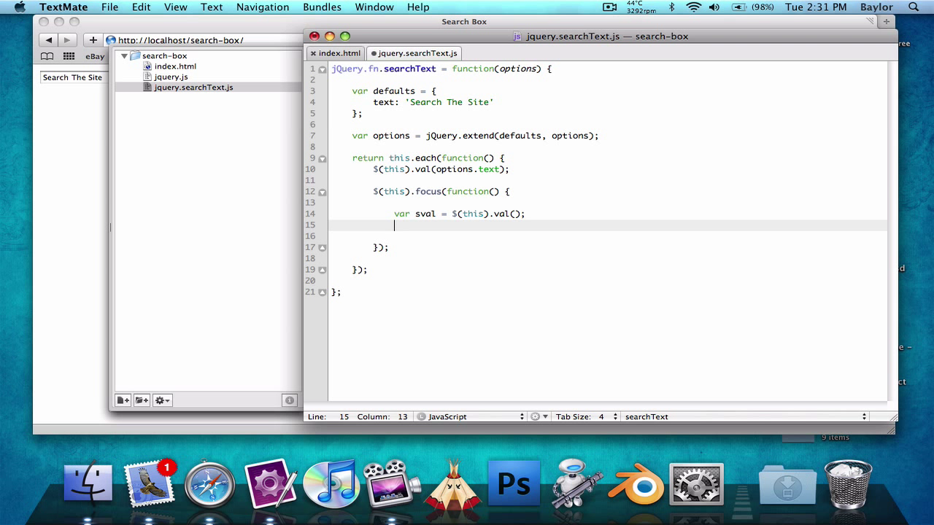
- Add if(sval == options.text) { $(this).val(''); } so the default text is cleared on focus
{"action": "type", "text": "if(sval)"}
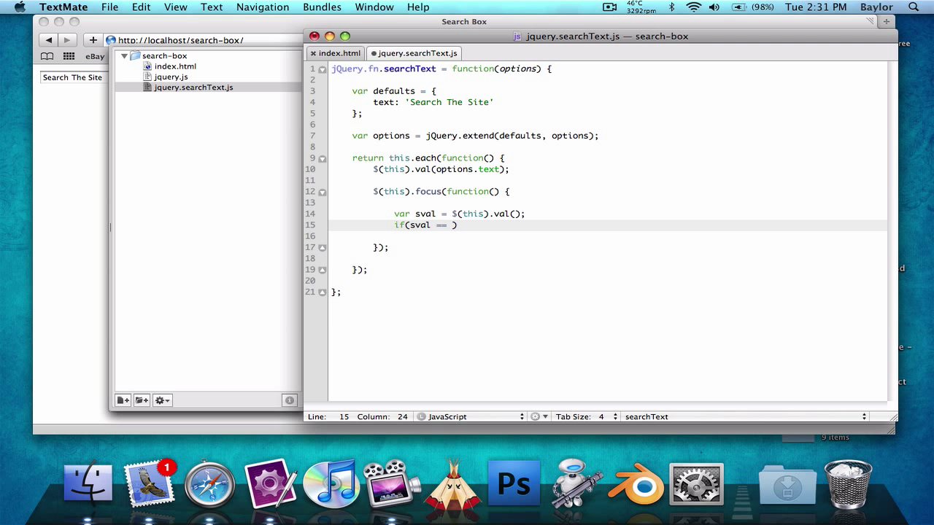
{"action": "type", "text": "options.text"}
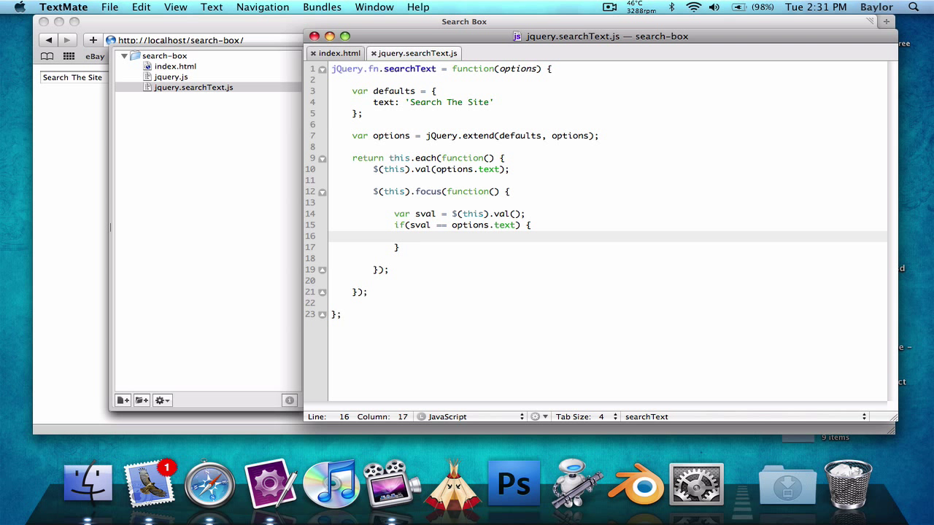
{"action": "type", "text": "$(this)"}
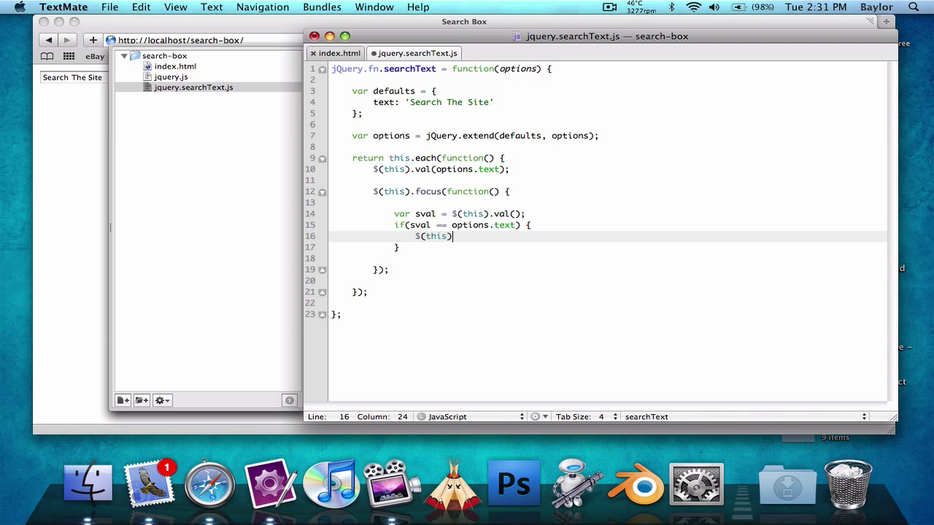
{"action": "type", "text": ".val('')"}
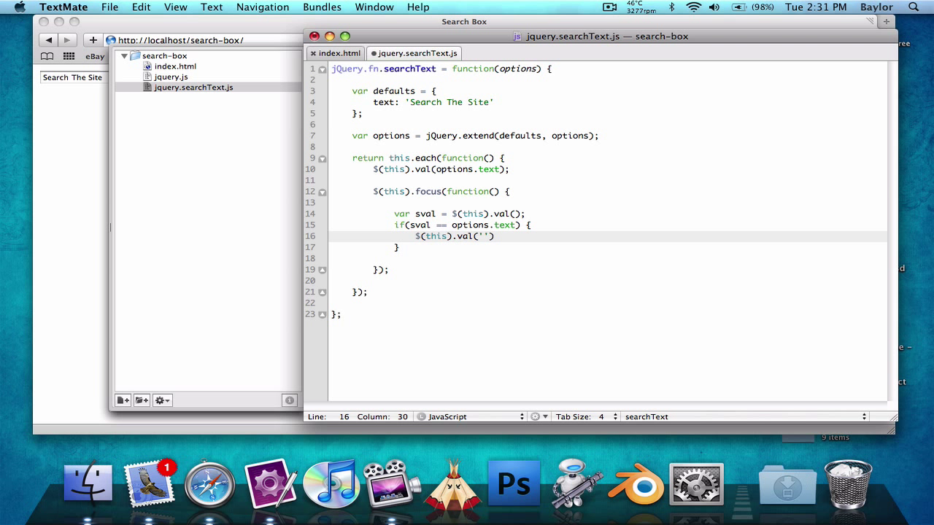
{"action": "type", "text": ";"}
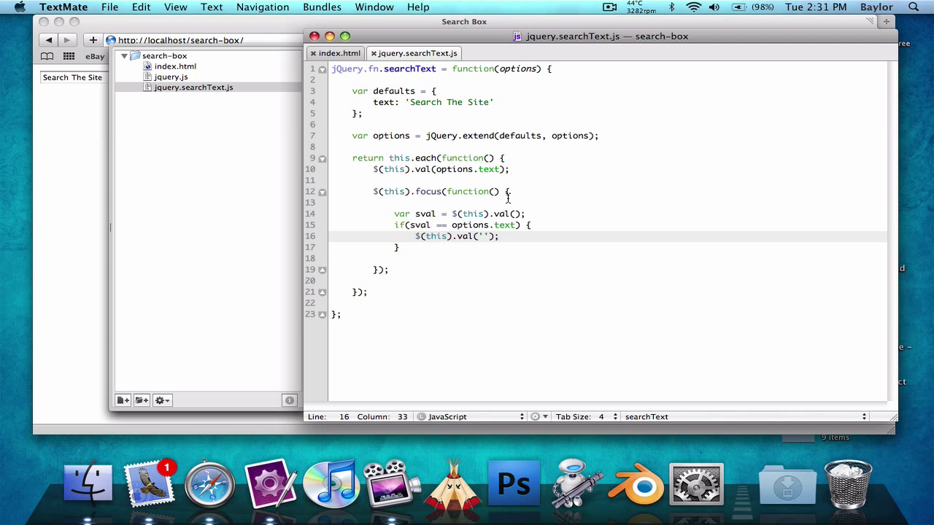
- Test in Safari that focusing the 'Search The Site' input clears it, then return to the editor
{"action": "left_click", "coordinate": [210, 486]}
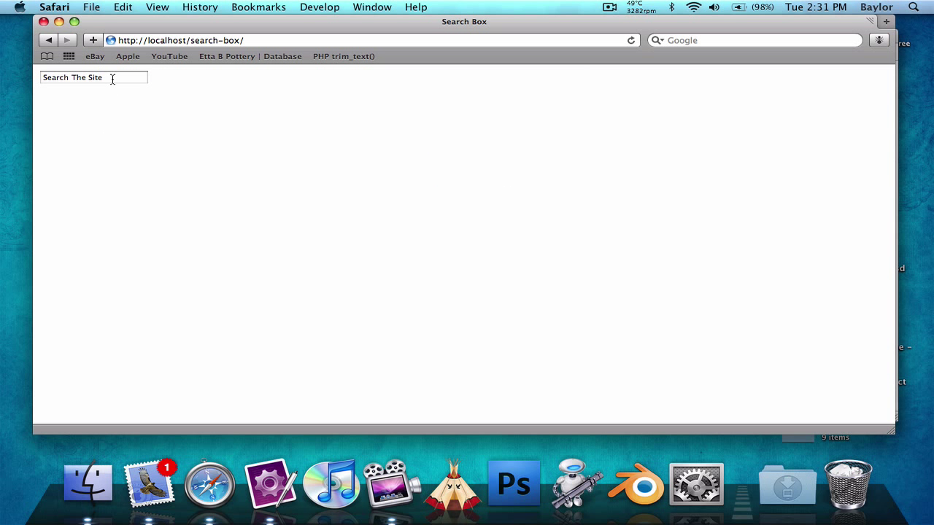
{"action": "left_click", "coordinate": [93, 77]}
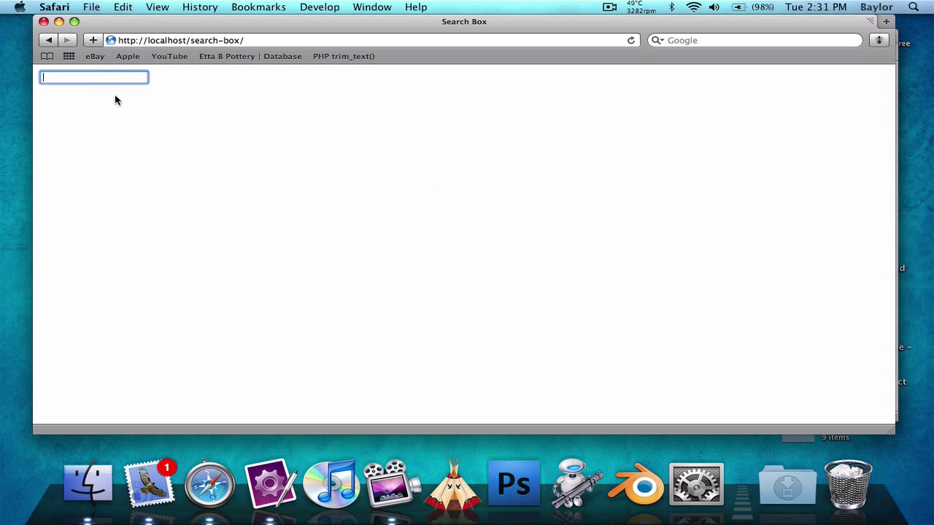
{"action": "type", "text": "Search The Site"}
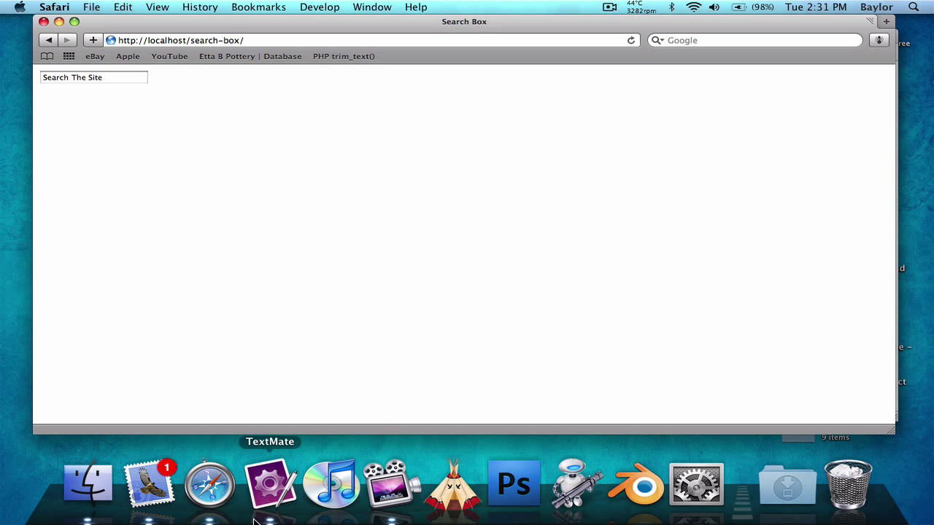
{"action": "left_click", "coordinate": [270, 489]}
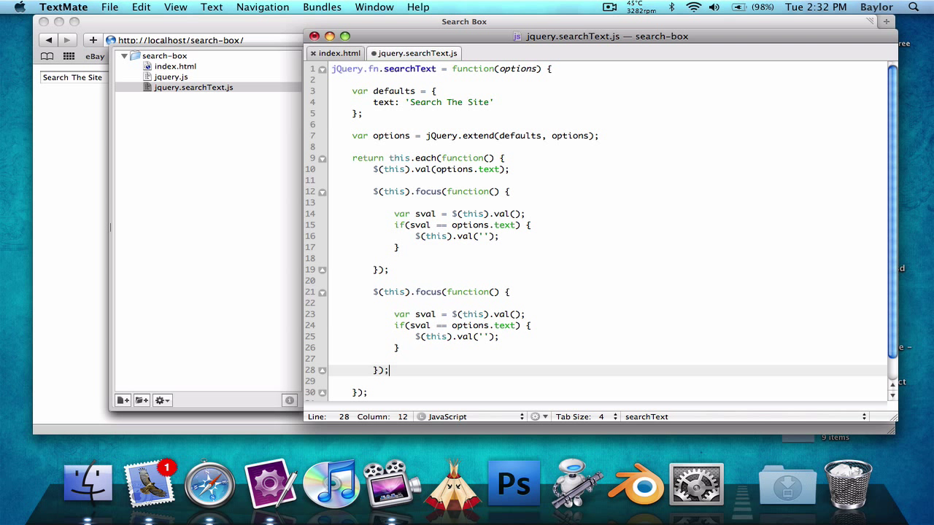
- Turn the copied handler into blur that restores options.text when sval is empty
{"action": "double_click", "coordinate": [428, 291]}
{"action": "type", "text": "blur"}
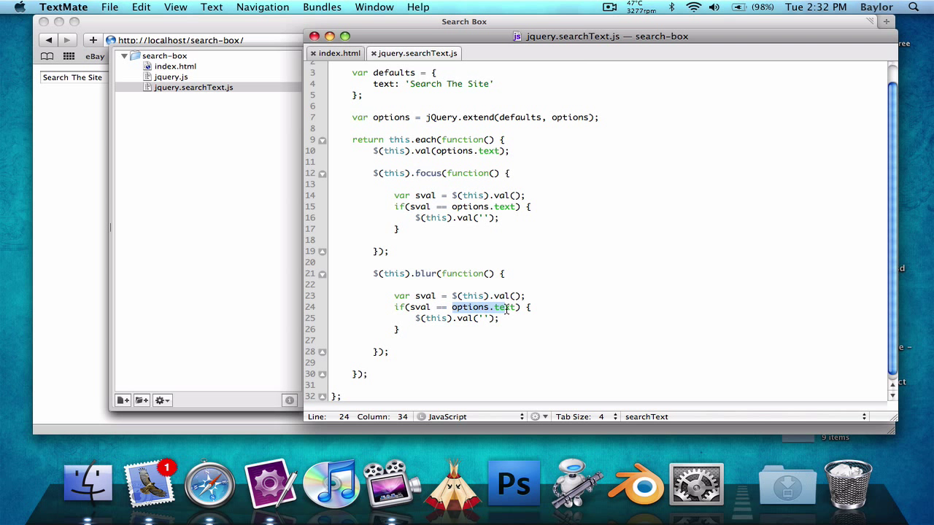
{"action": "type", "text": "'"}
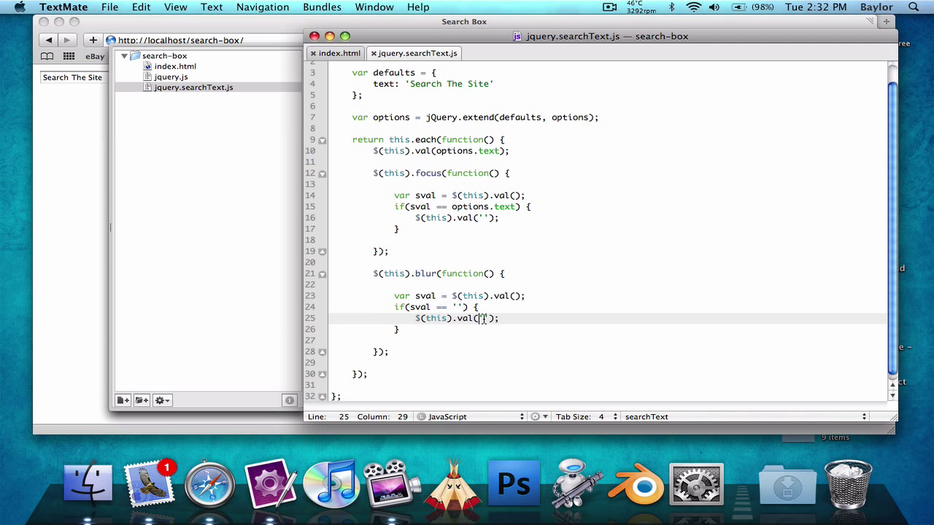
{"action": "type", "text": "options.text"}
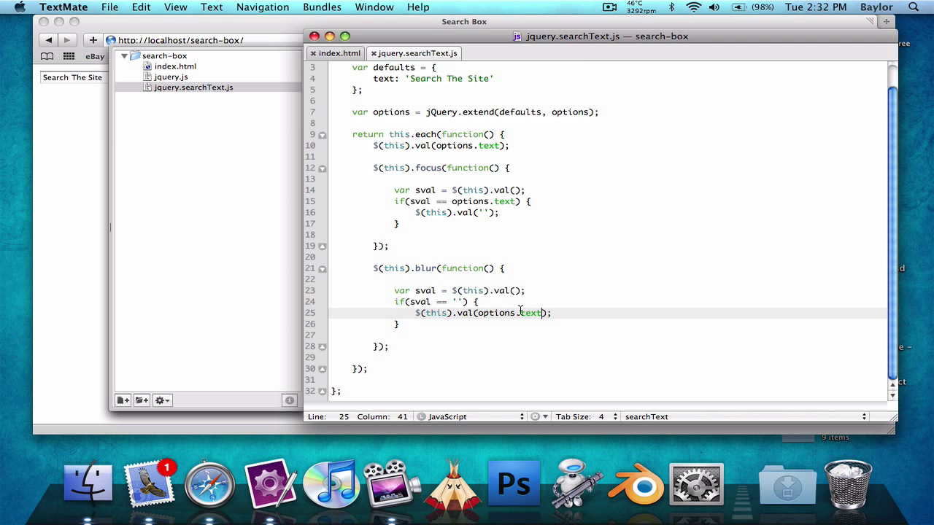
{"action": "mouse_move", "coordinate": [487, 316]}
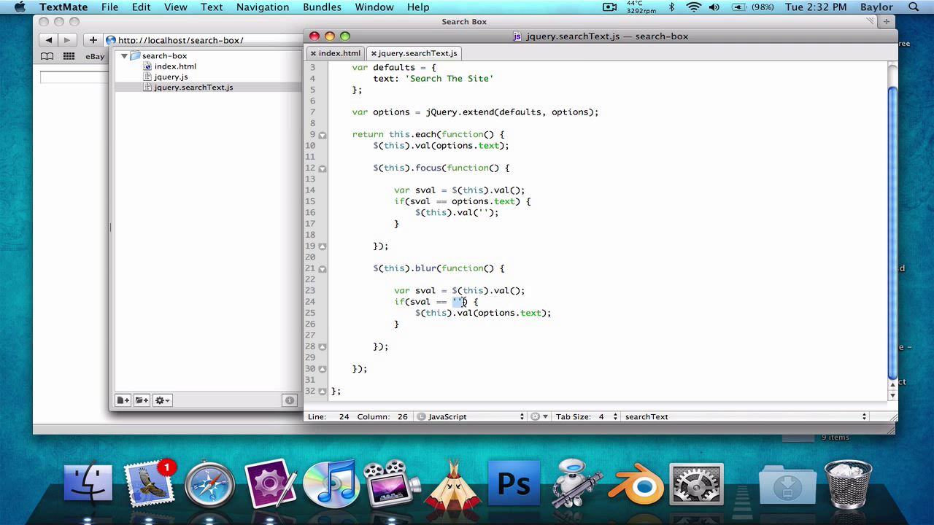
{"action": "mouse_move", "coordinate": [461, 312]}
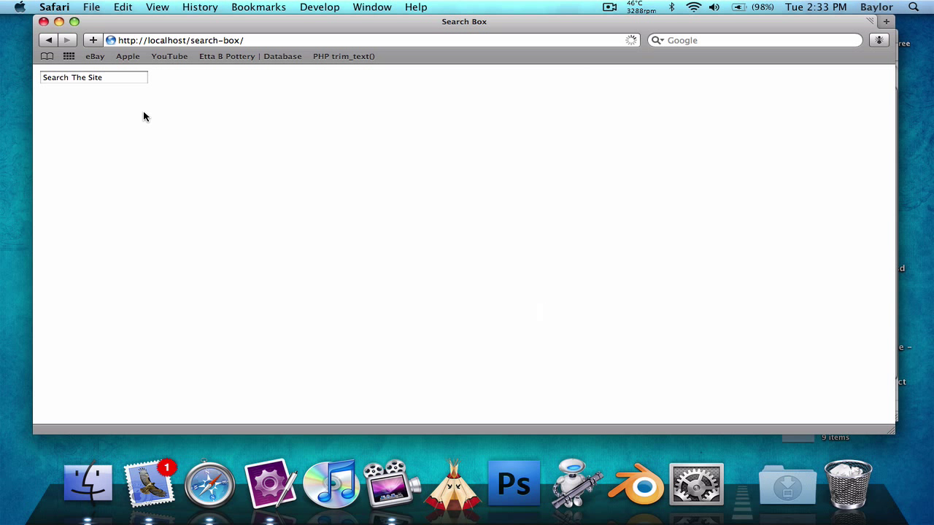
- Focus Safari's 'Search The Site' input to confirm it empties
{"action": "left_click", "coordinate": [93, 77]}
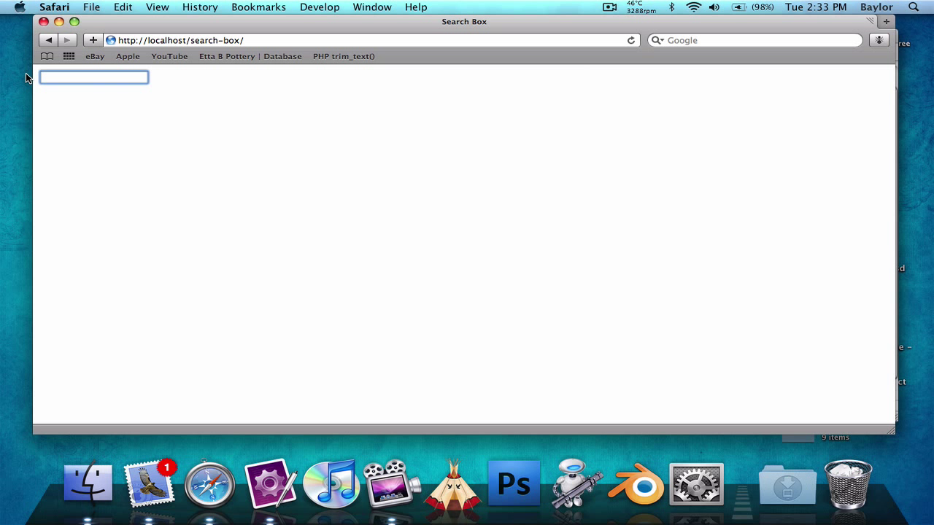
{"action": "type", "text": "Search The Site'"}
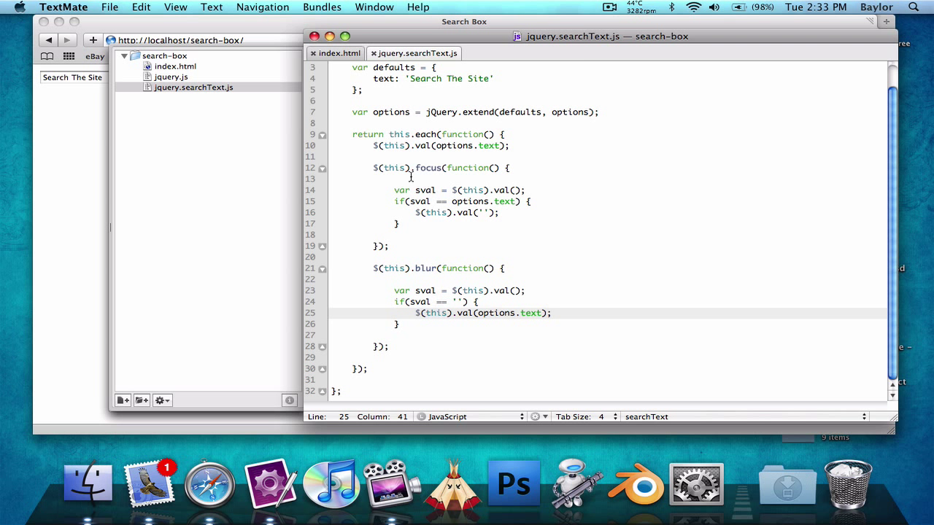
- Copy the plugin's handler code and paste it into index.html
{"action": "left_click_drag", "start_coordinate": [416, 146], "coordinate": [416, 190]}
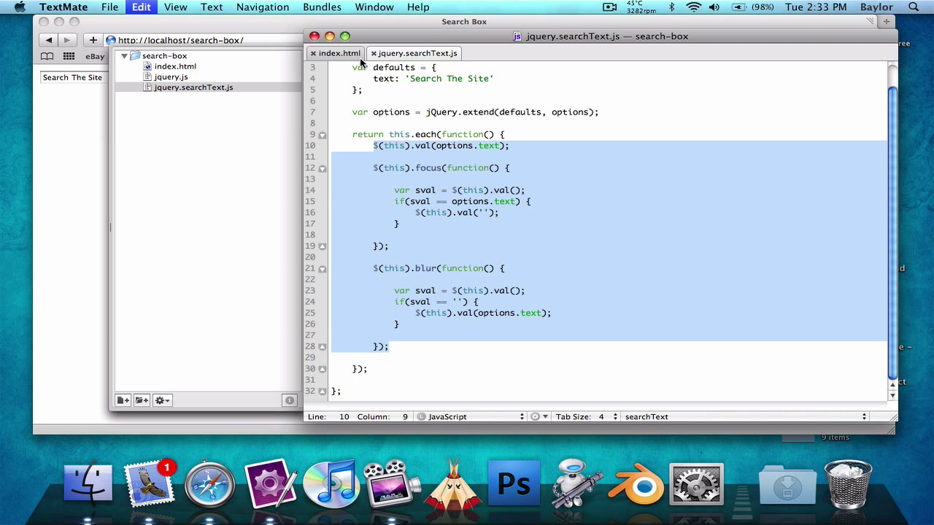
{"action": "left_click", "coordinate": [333, 53]}
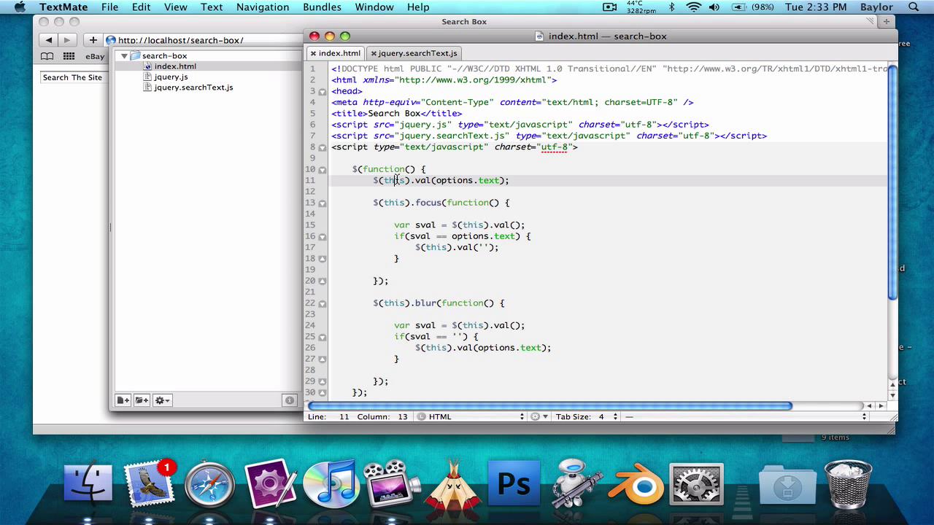
- Change the pasted selector from $(this) to $('.search') and start rewriting its value text
{"action": "double_click", "coordinate": [394, 180]}
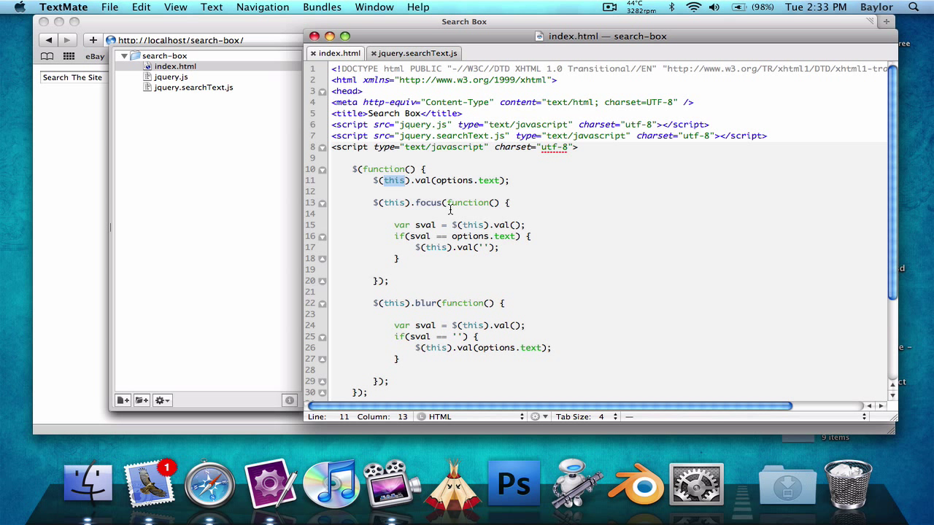
{"action": "type", "text": "'.sear"}
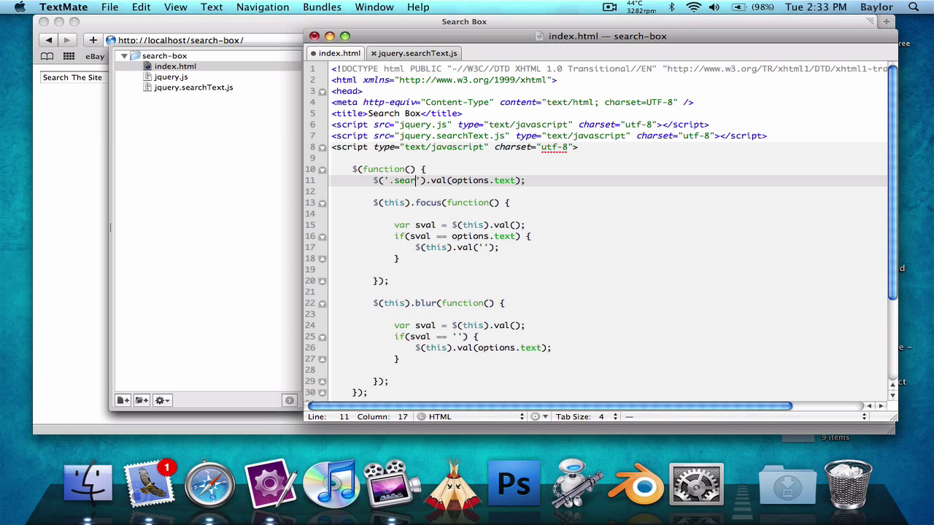
{"action": "type", "text": "ch"}
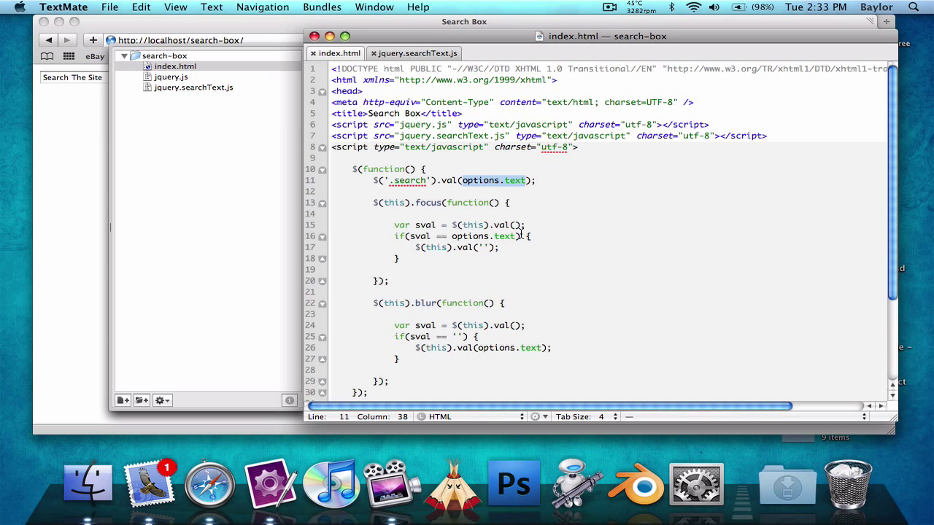
{"action": "type", "text": "'Sea'"}
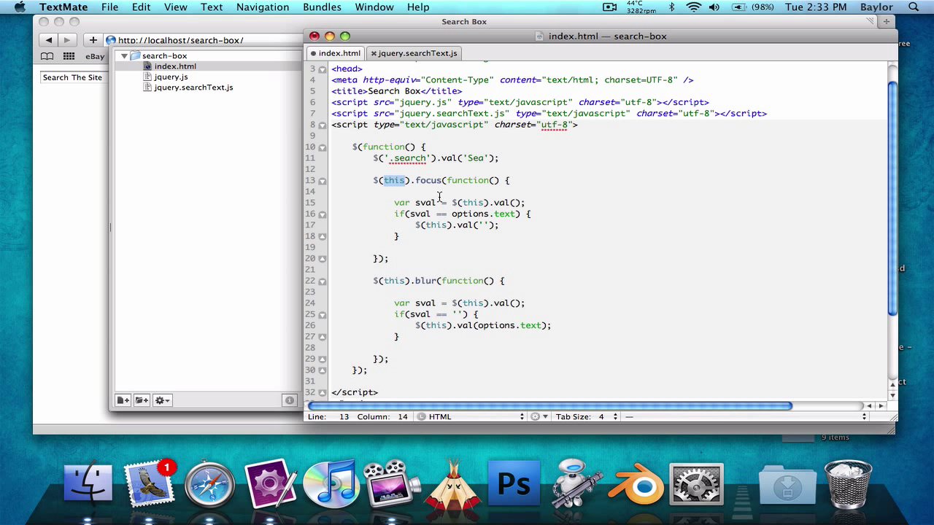
{"action": "mouse_move", "coordinate": [456, 181]}
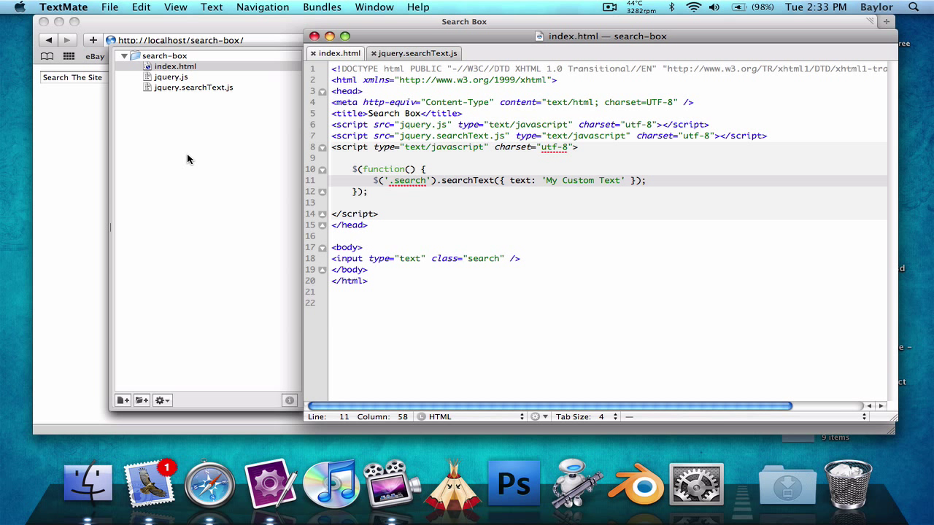
- Reload Safari to show 'My Custom Text', then reopen jquery.searchText.js
{"action": "left_click", "coordinate": [210, 487]}
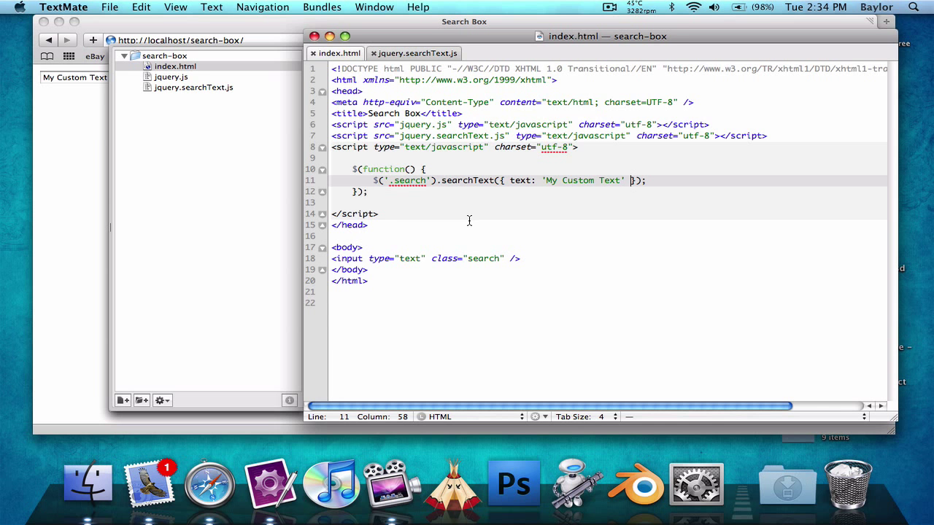
{"action": "left_click", "coordinate": [414, 52]}
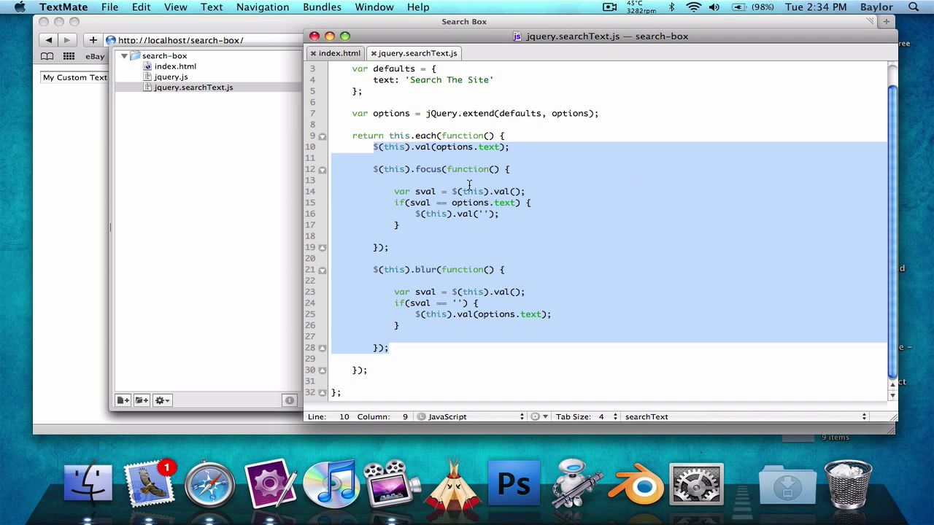